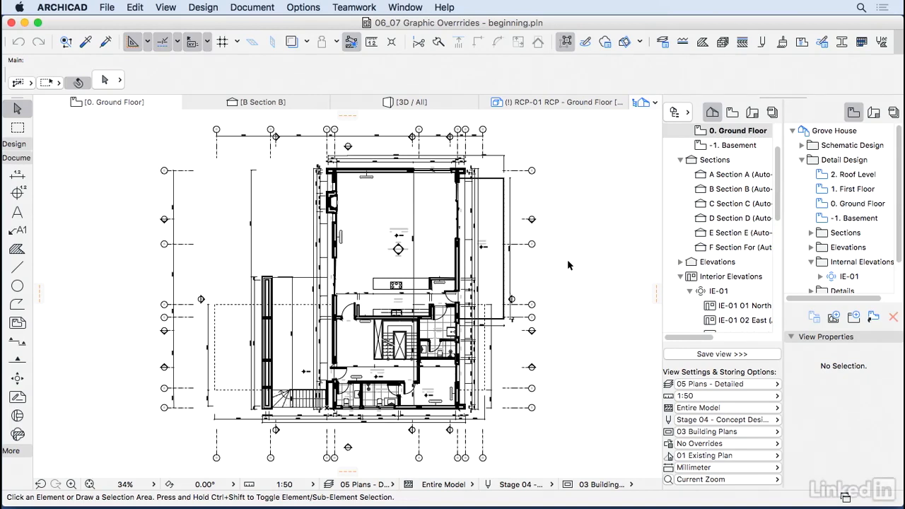
mouse_move(684, 450)
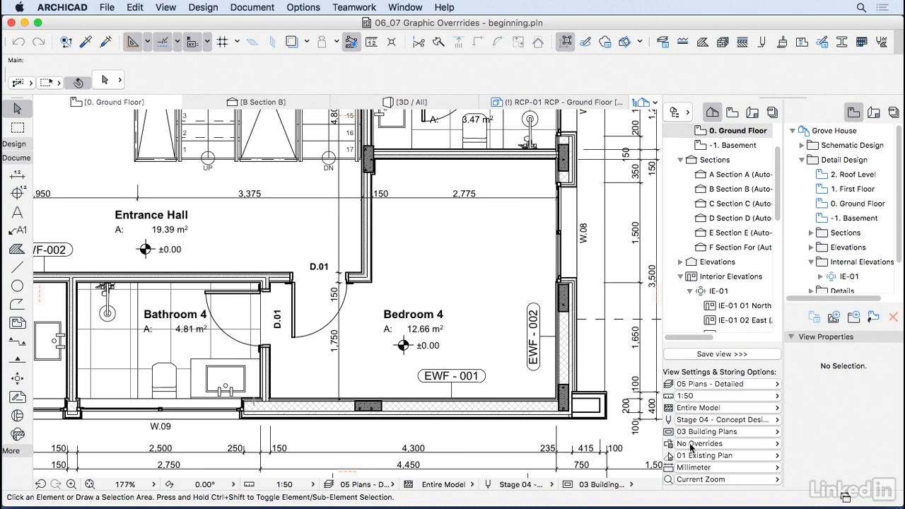
Switch the ground floor plan to Fire Plan, then Simplified Plan overrides, and zoom out slightly
click(721, 443)
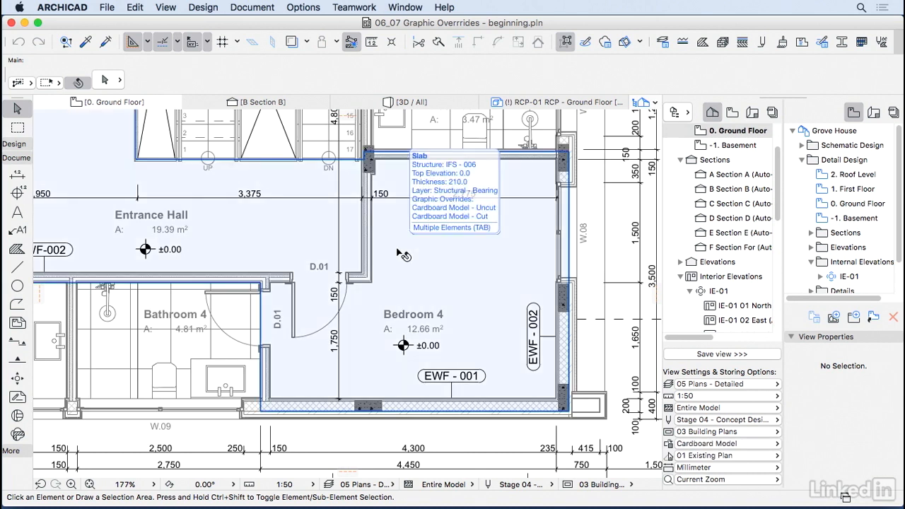
mouse_move(605, 396)
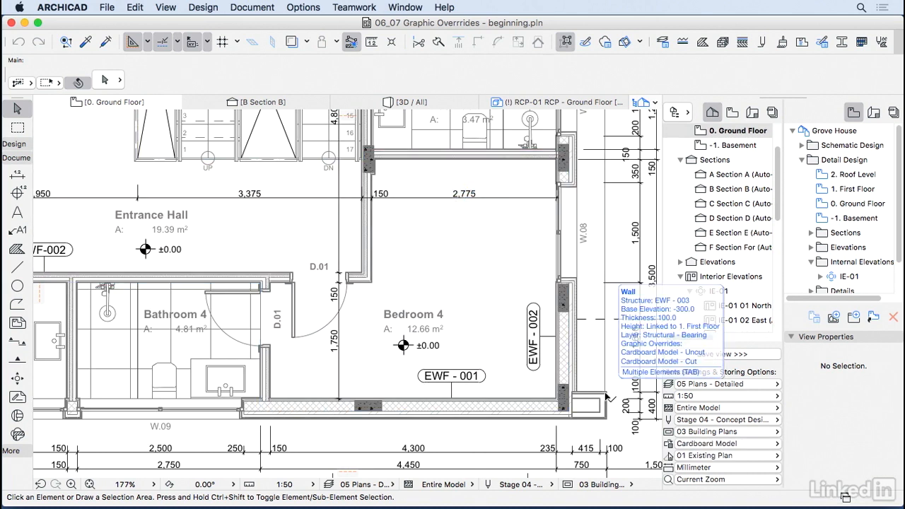
click(728, 443)
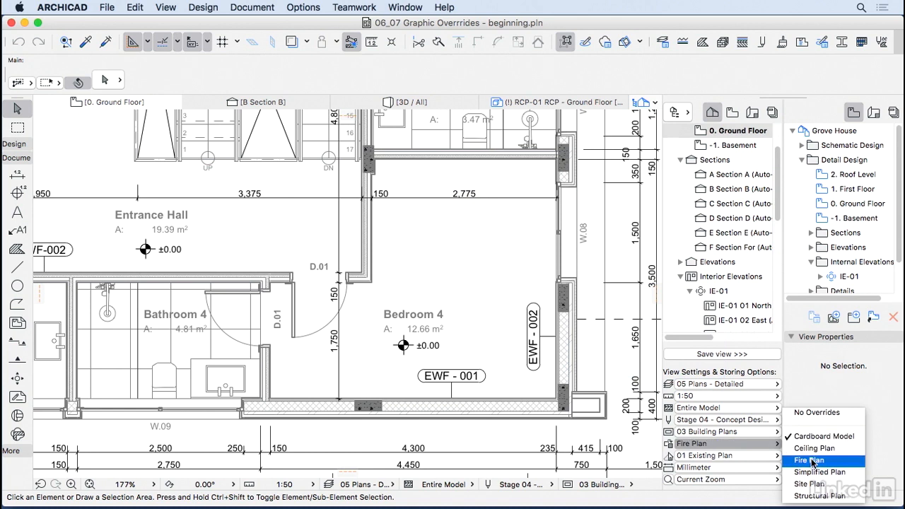
click(808, 460)
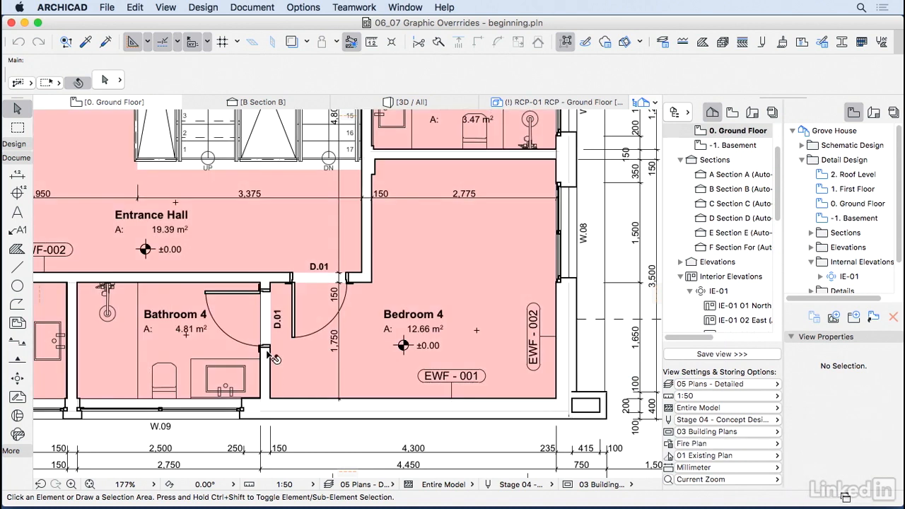
mouse_move(430, 360)
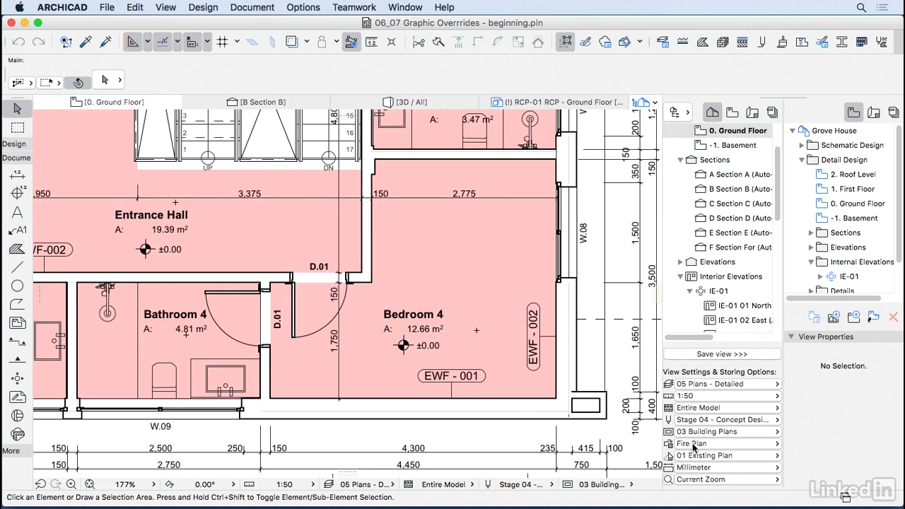
click(710, 443)
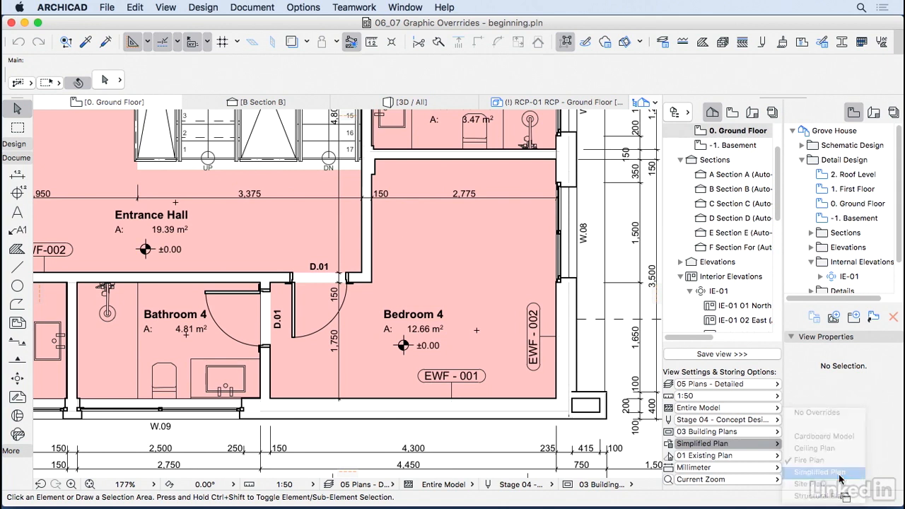
click(808, 460)
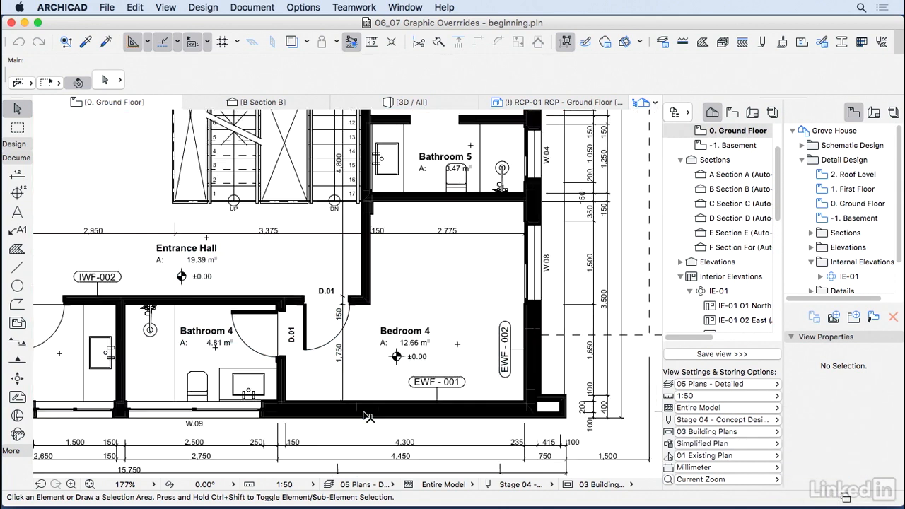
scroll(down, 3)
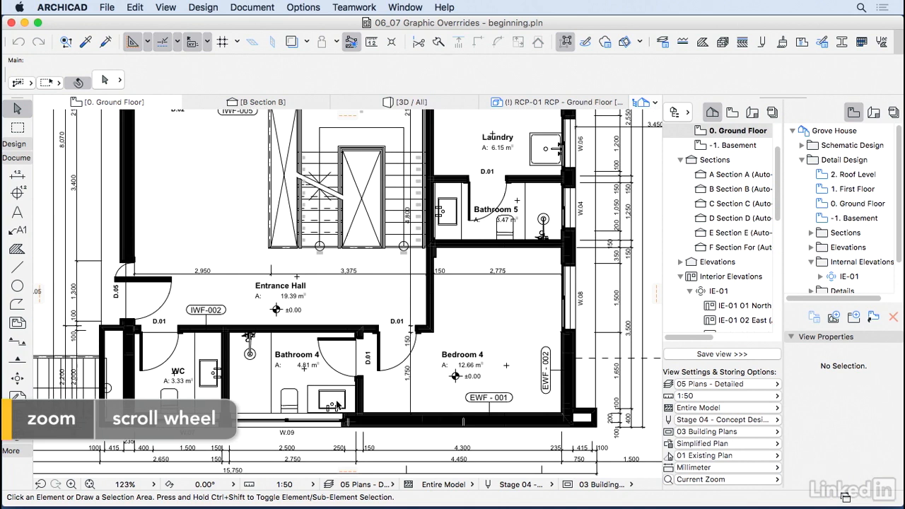
mouse_move(297, 402)
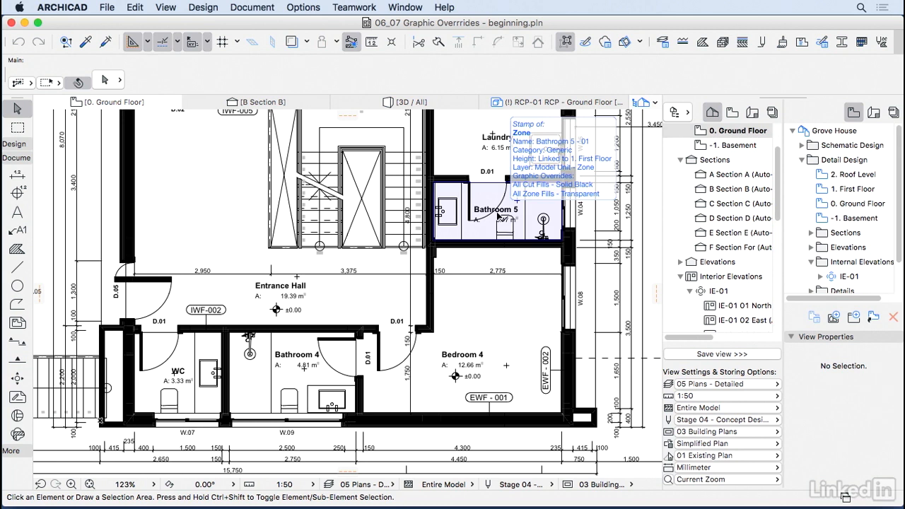
mouse_move(268, 5)
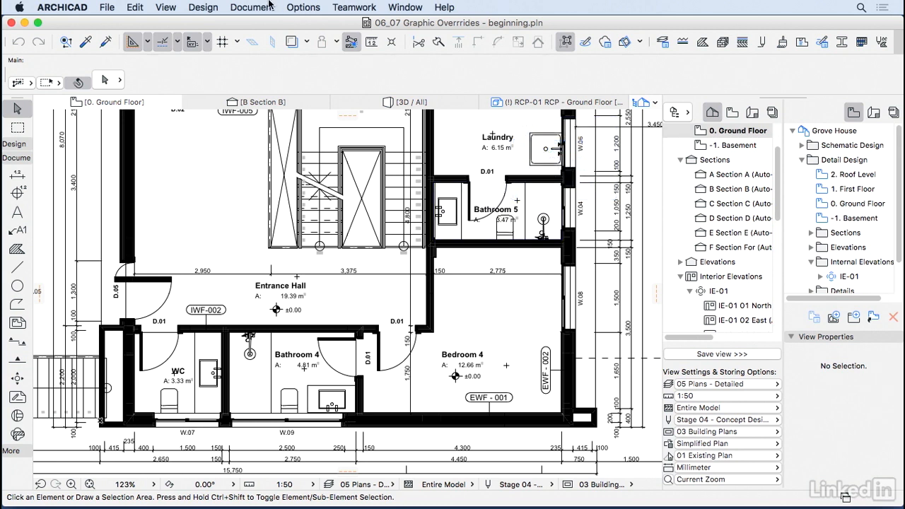
Open the Document menu to reach the Graphic Overrides submenu
click(252, 7)
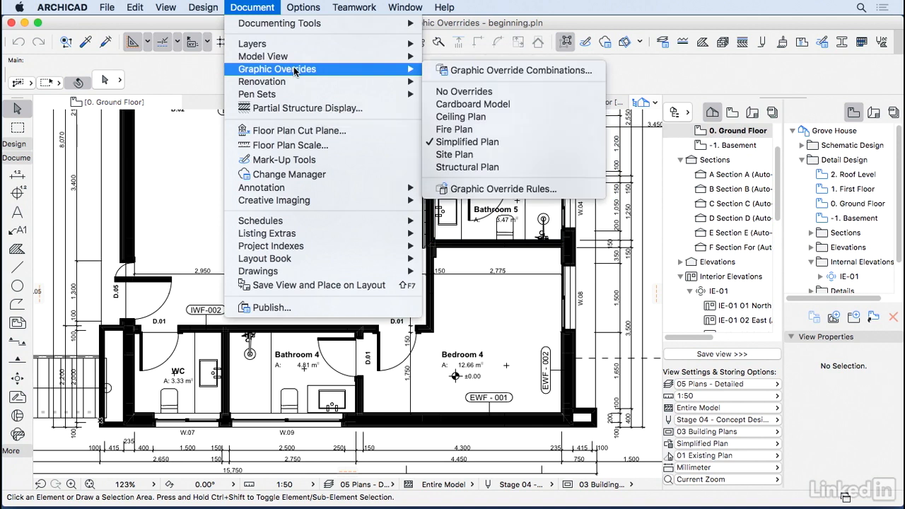
mouse_move(472, 103)
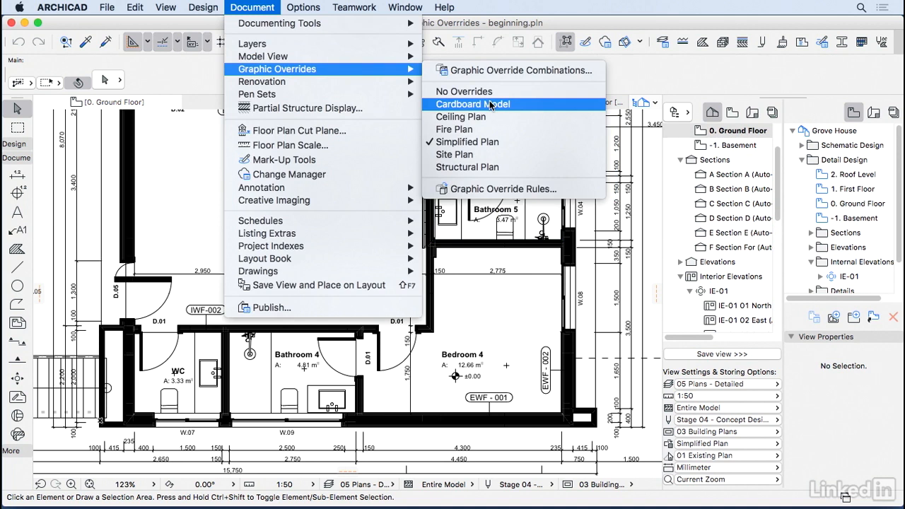
mouse_move(487, 117)
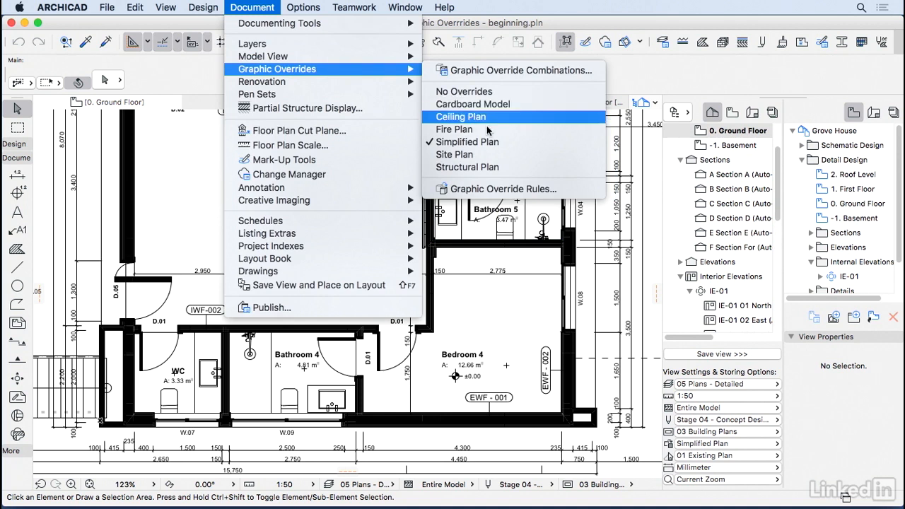
mouse_move(498, 189)
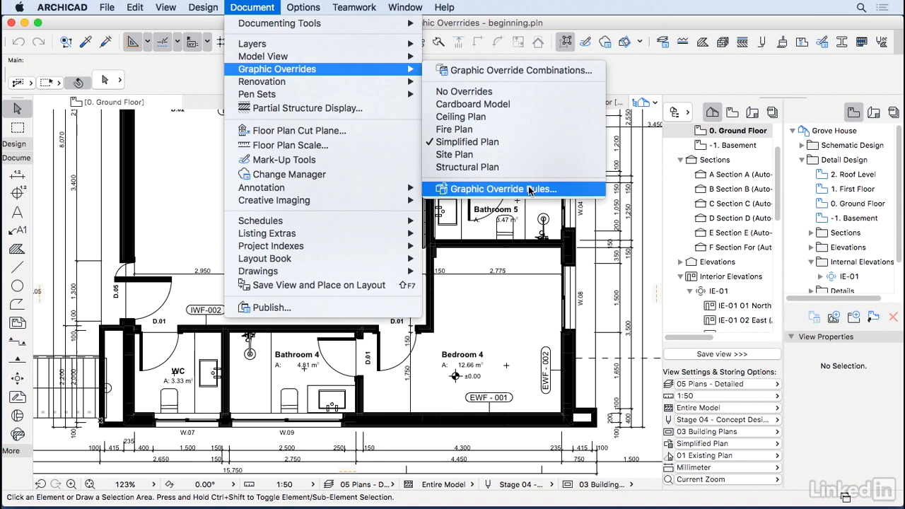
mouse_move(472, 103)
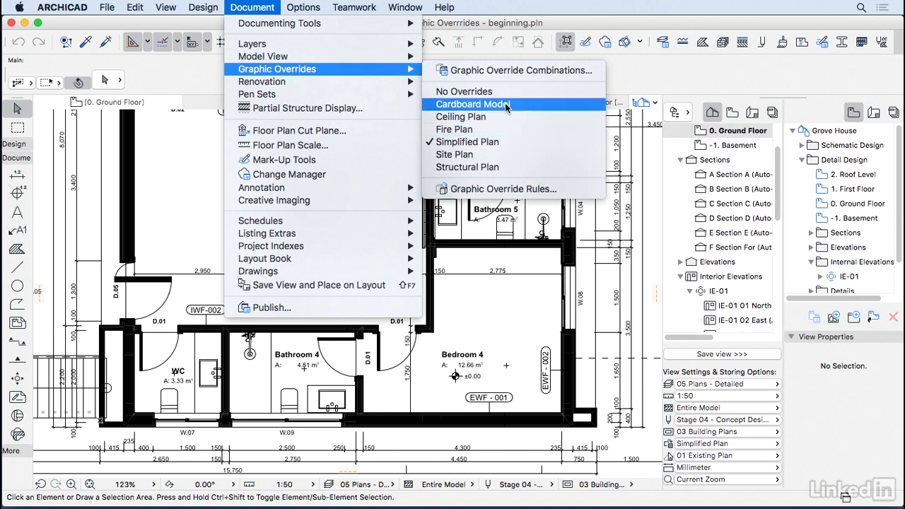
mouse_move(516, 70)
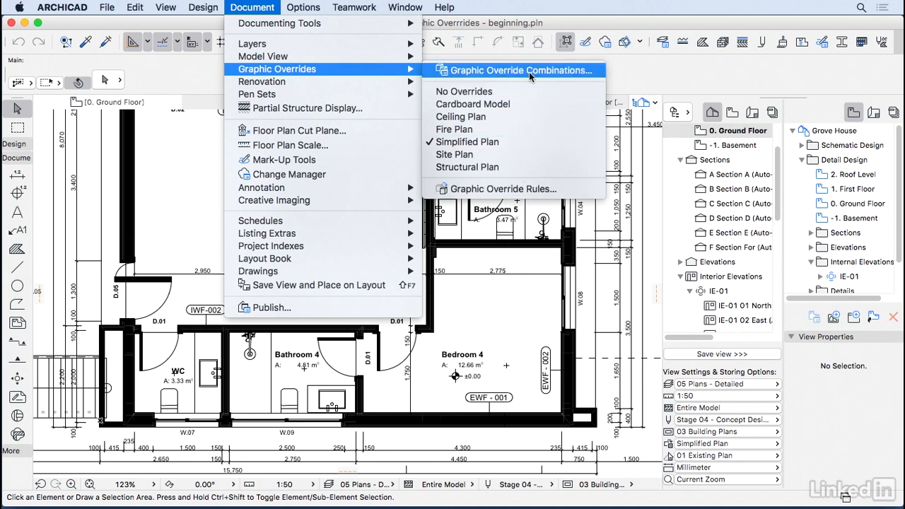
Review the Cardboard Model cut/uncut rules and Fire Plan's Fire Rating 3,0h and 1,5h rules
click(517, 70)
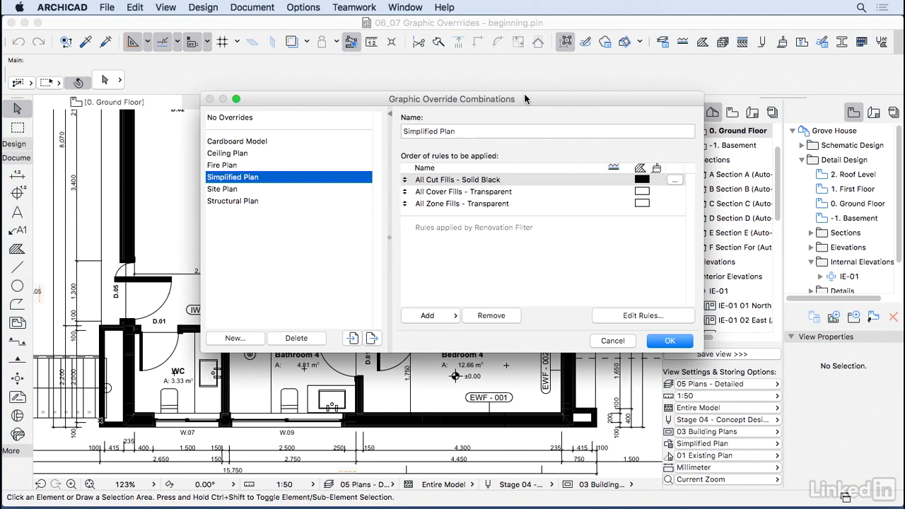
mouse_move(235, 145)
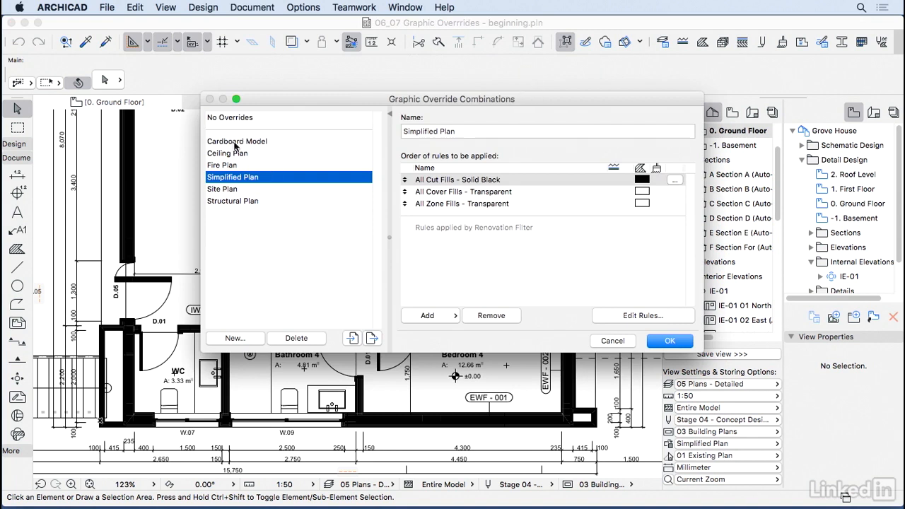
mouse_move(451, 226)
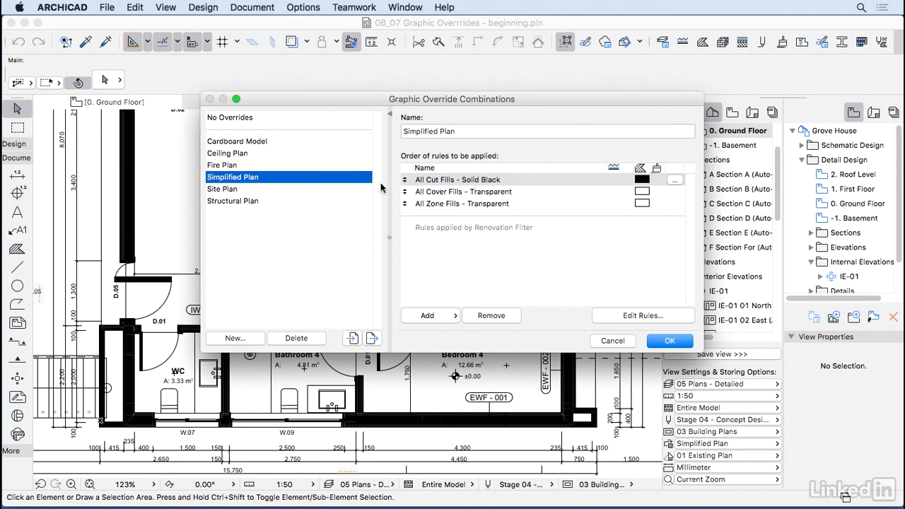
click(237, 141)
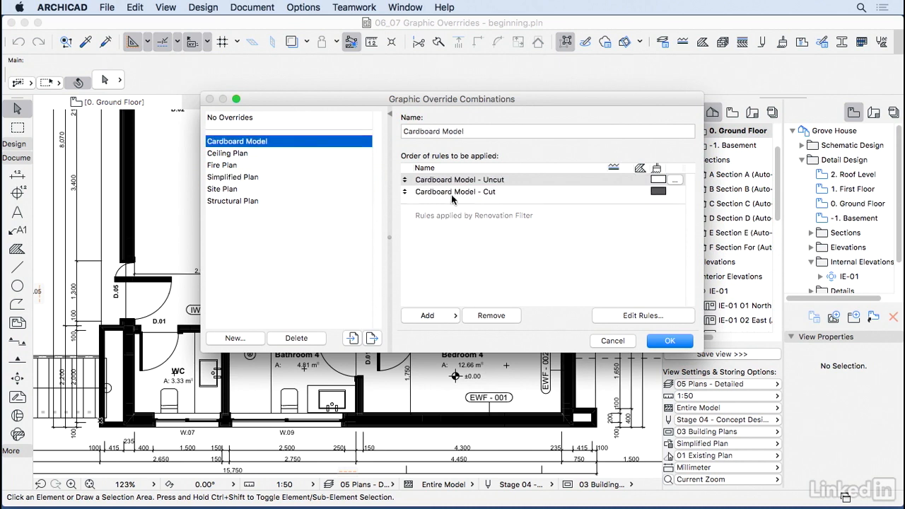
click(455, 192)
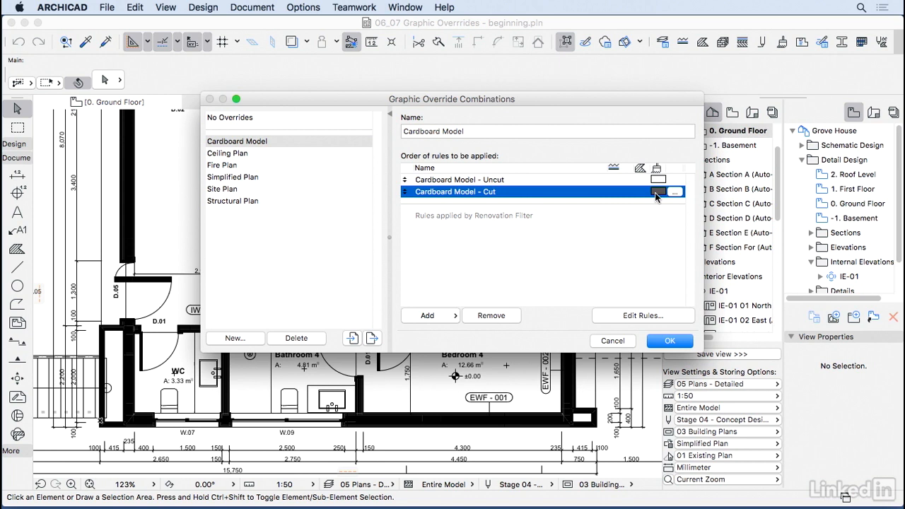
click(459, 179)
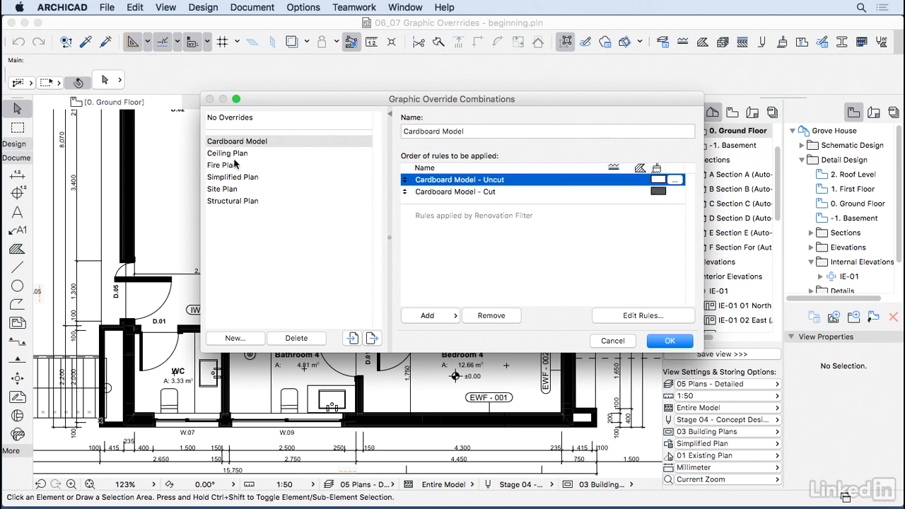
click(221, 165)
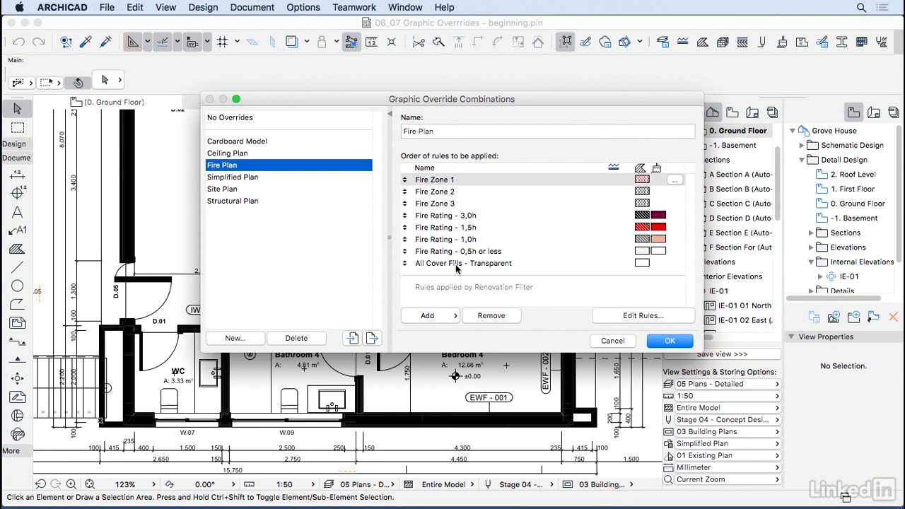
click(445, 215)
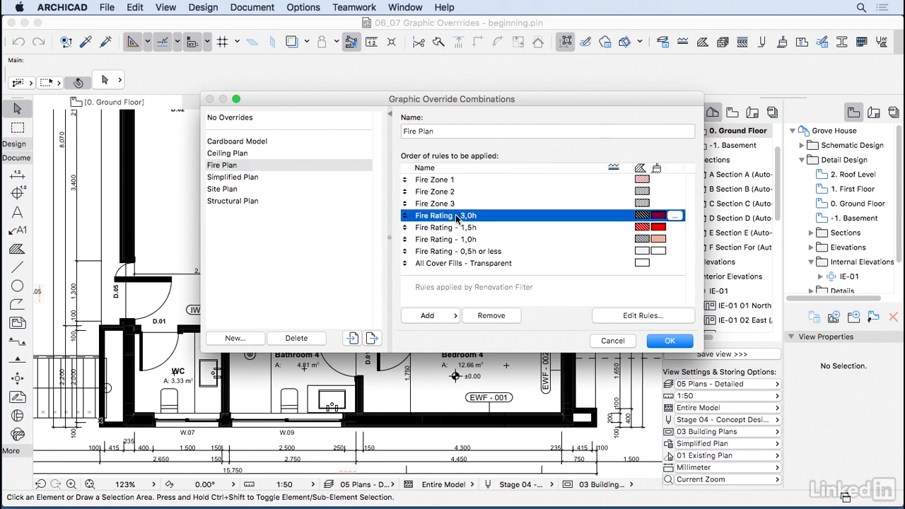
mouse_move(529, 219)
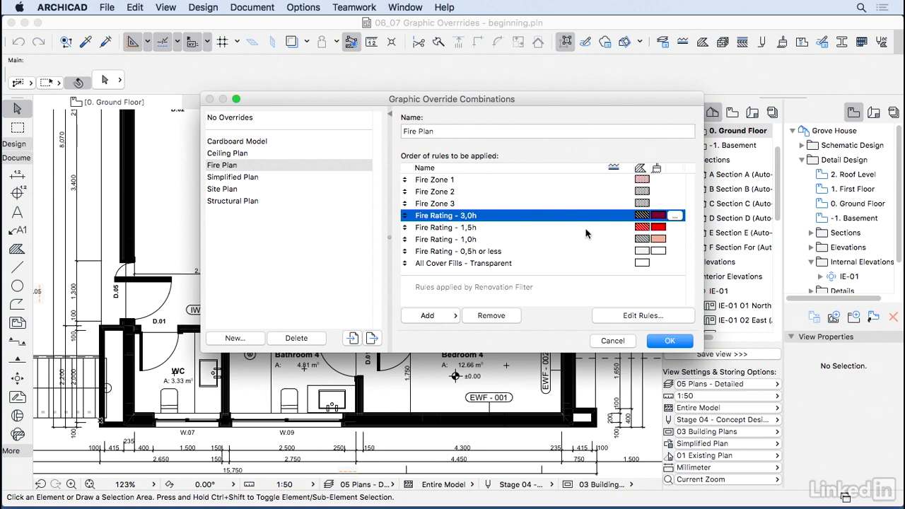
click(445, 227)
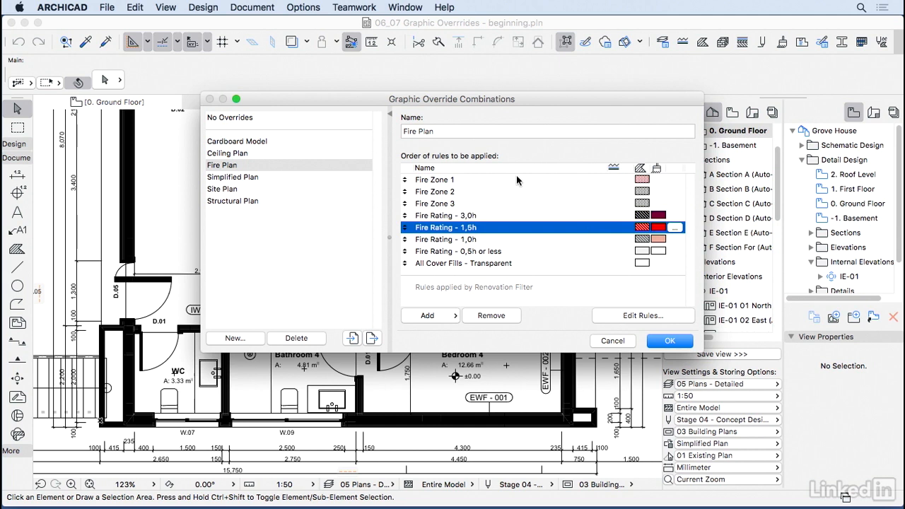
click(434, 179)
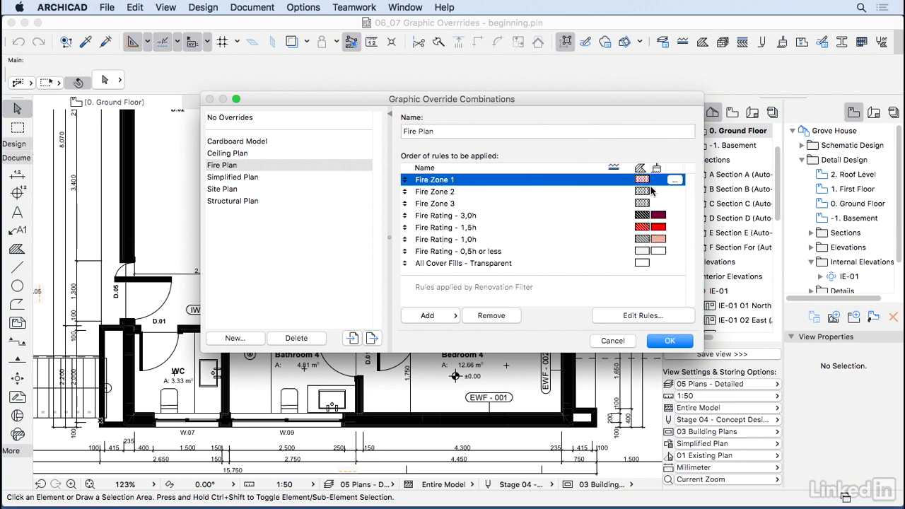
Check Simplified Plan's transparent cover and zone fill rules, then close the combinations window
click(232, 177)
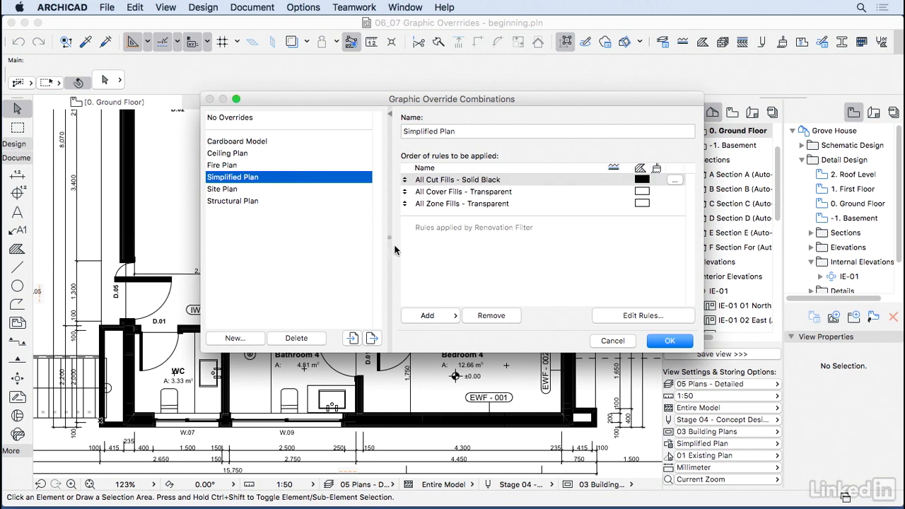
mouse_move(140, 164)
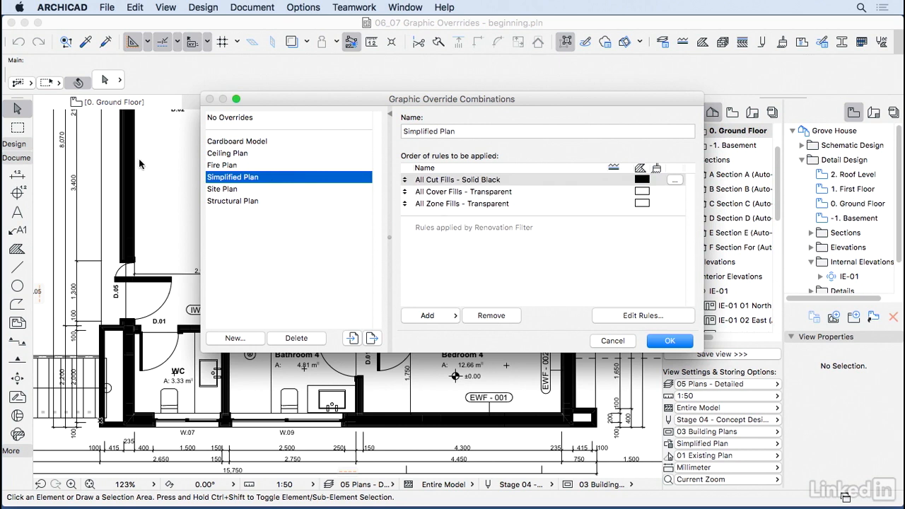
mouse_move(665, 189)
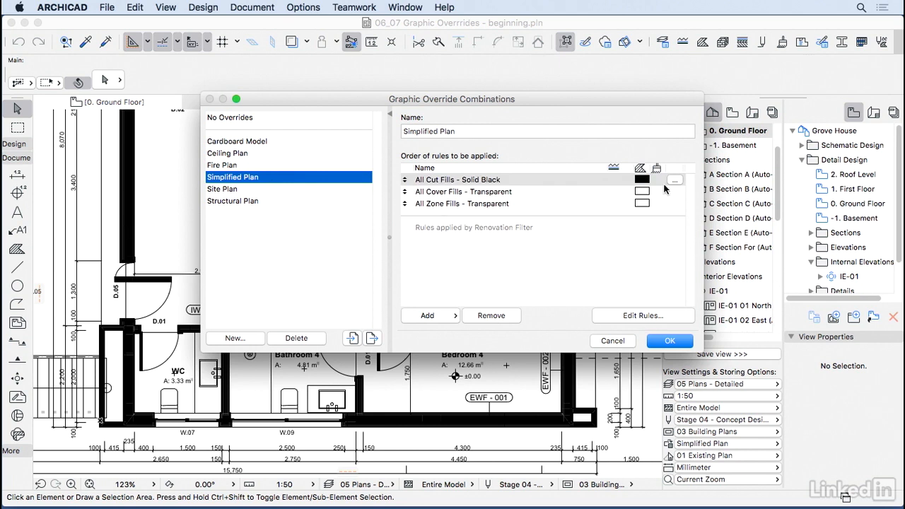
click(463, 192)
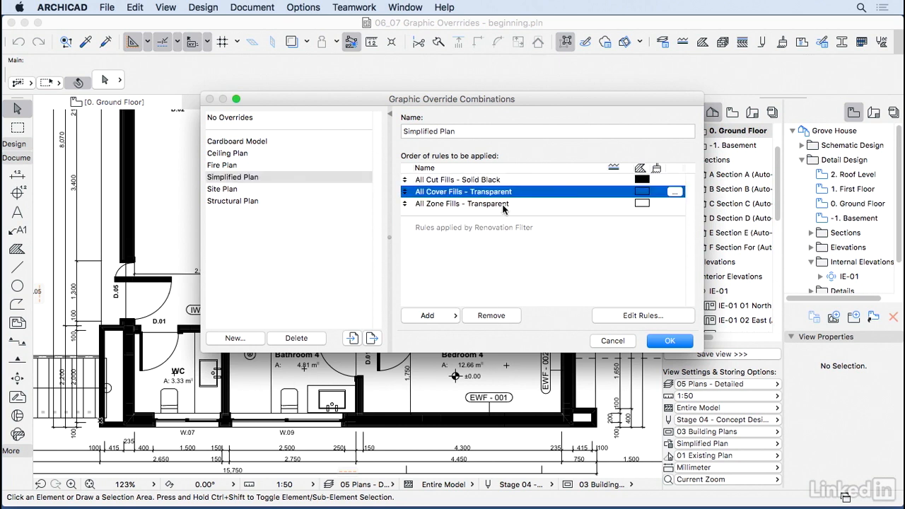
click(461, 203)
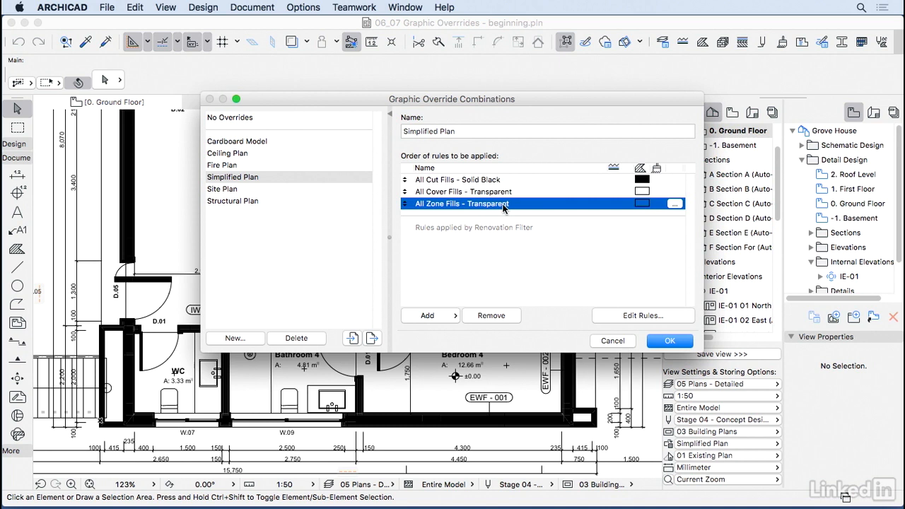
mouse_move(483, 179)
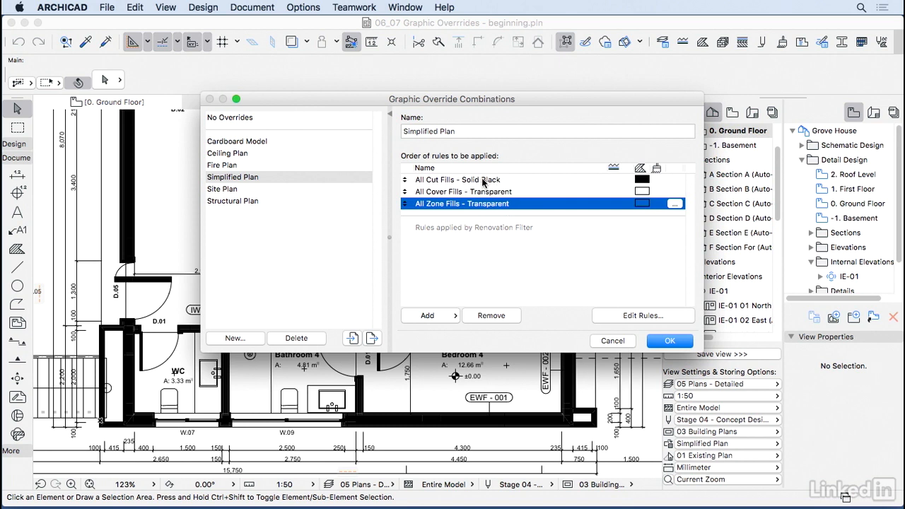
click(669, 341)
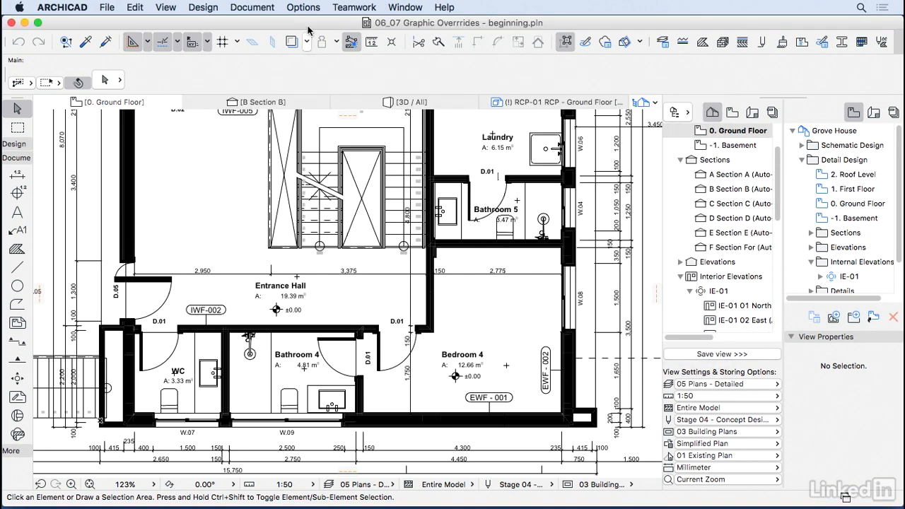
Open the Graphic Override Rules editor from the Document menu
click(303, 7)
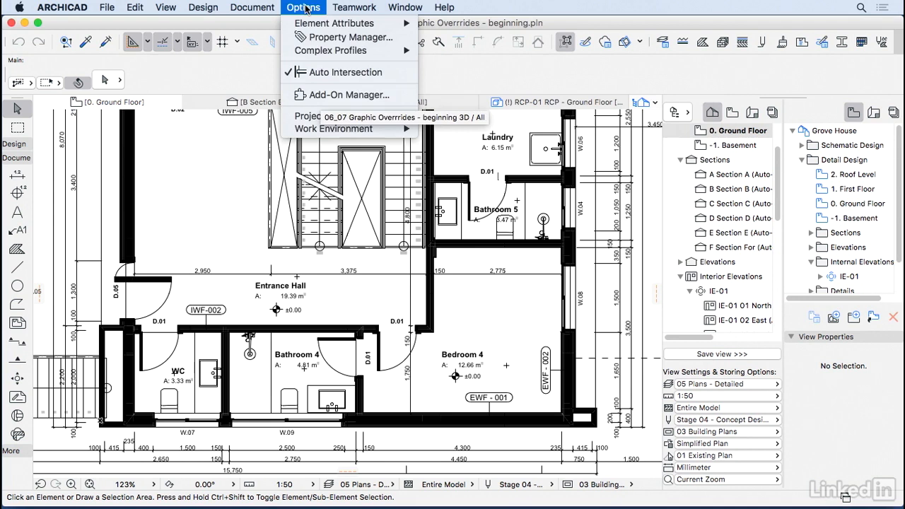
click(251, 7)
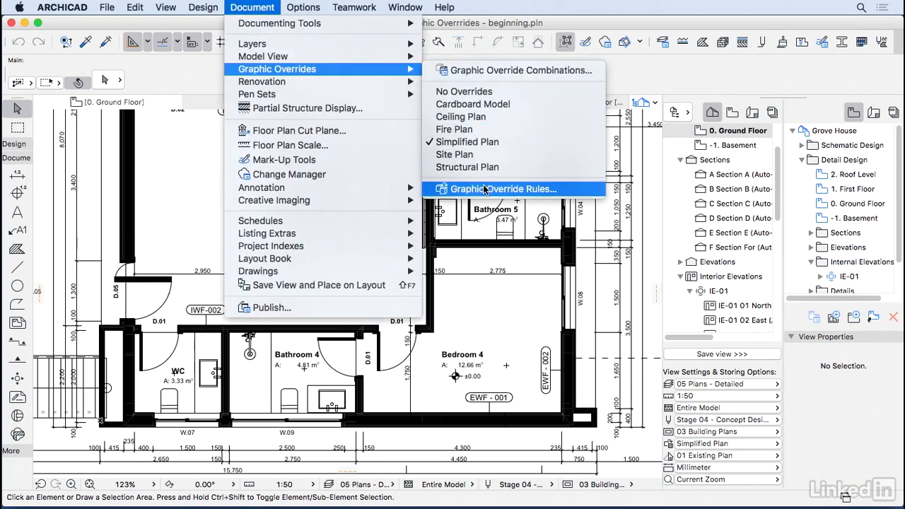
click(503, 189)
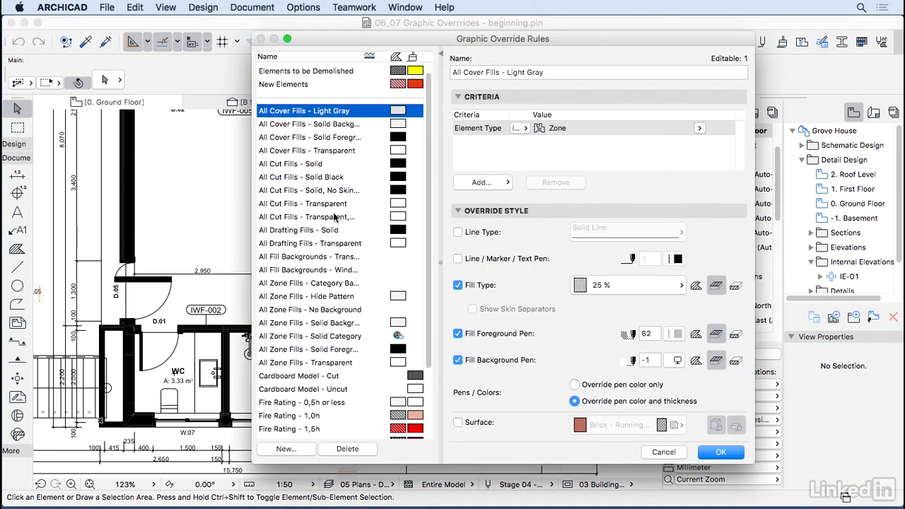
mouse_move(542, 263)
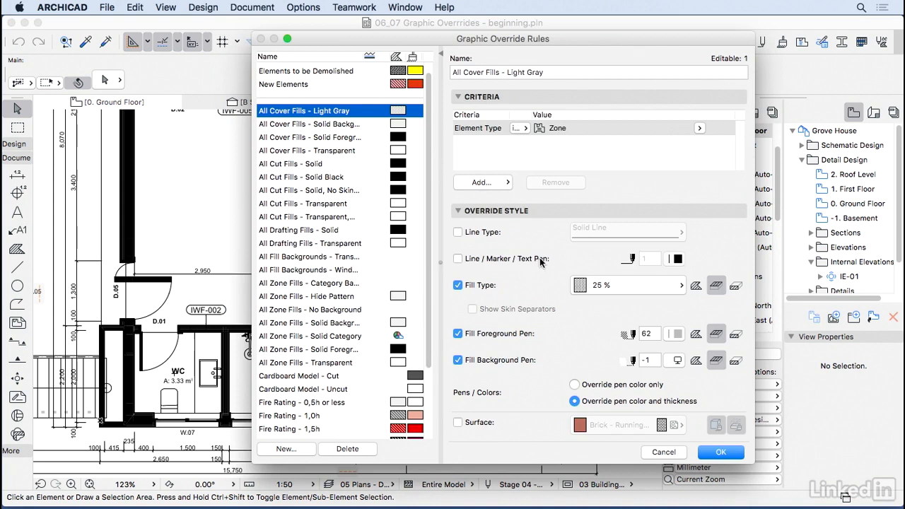
Scroll the rules list and select Fire Rating - 3,0h to view its criteria and brick fill
scroll(down, 3)
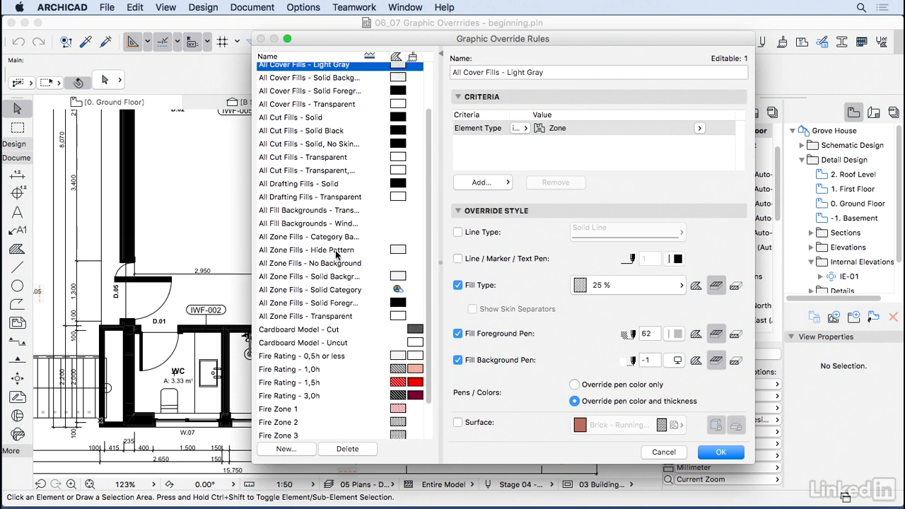
click(289, 395)
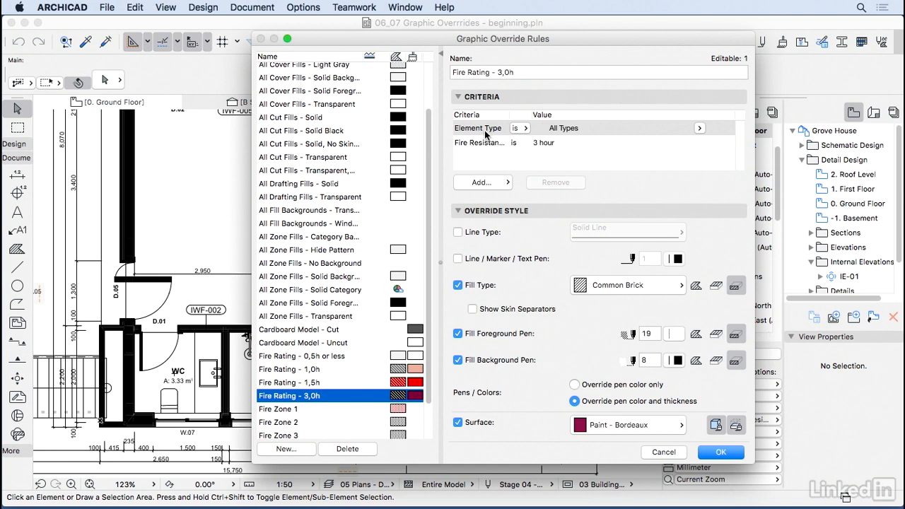
mouse_move(493, 134)
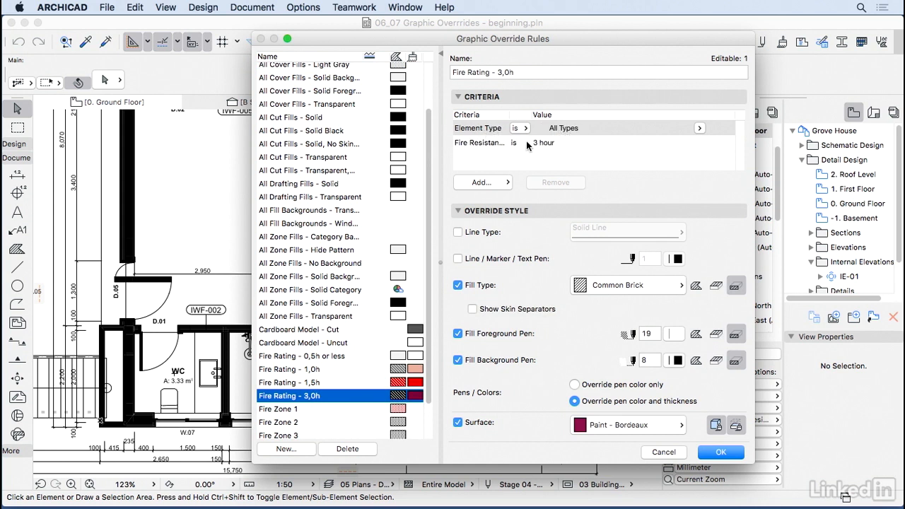
mouse_move(558, 171)
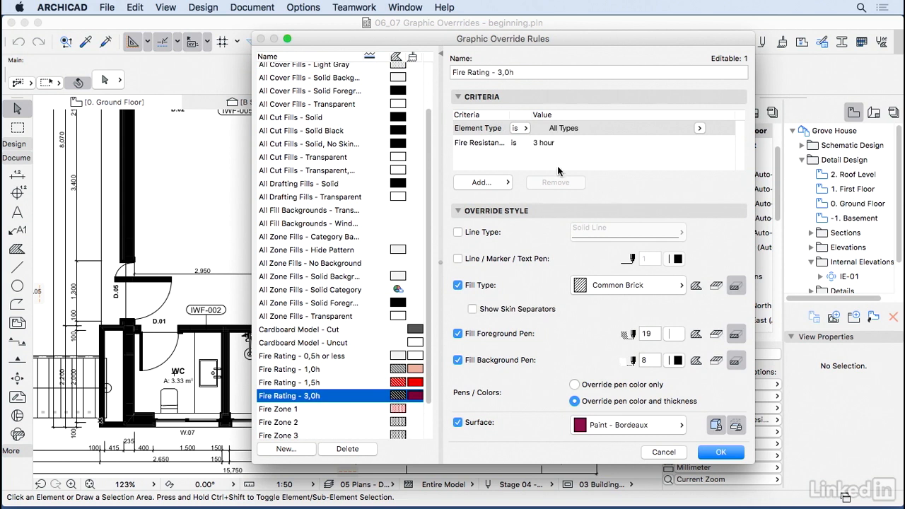
mouse_move(744, 398)
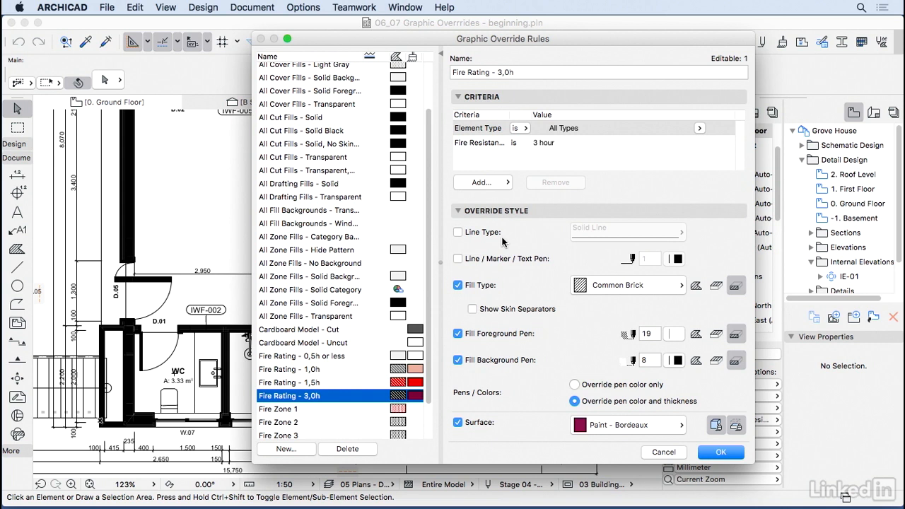
mouse_move(532, 263)
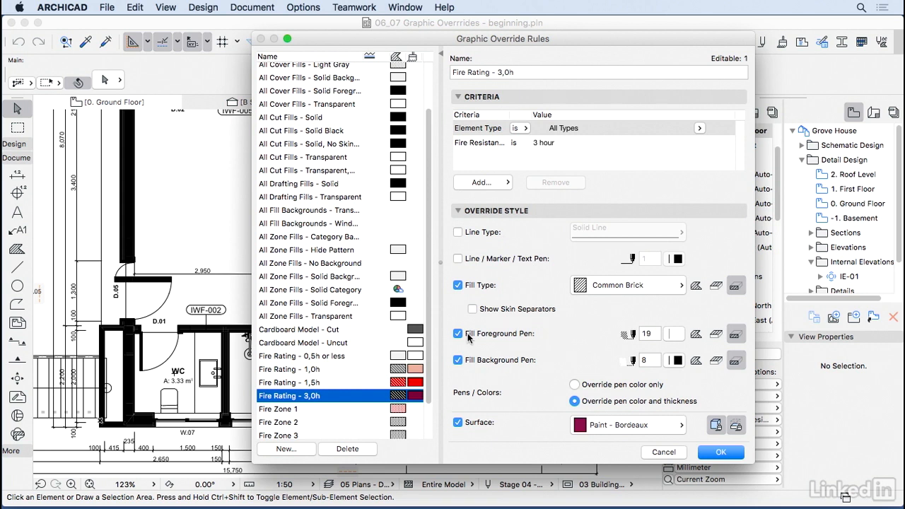
mouse_move(679, 357)
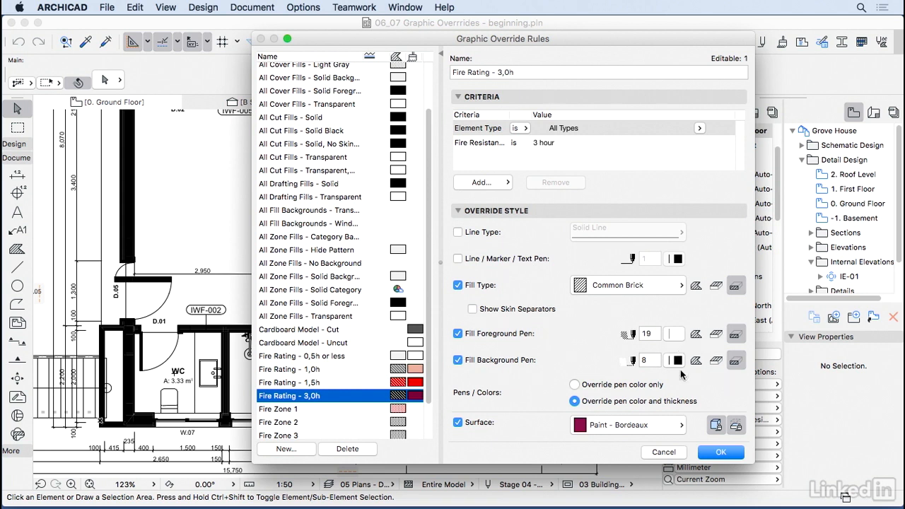
mouse_move(649, 435)
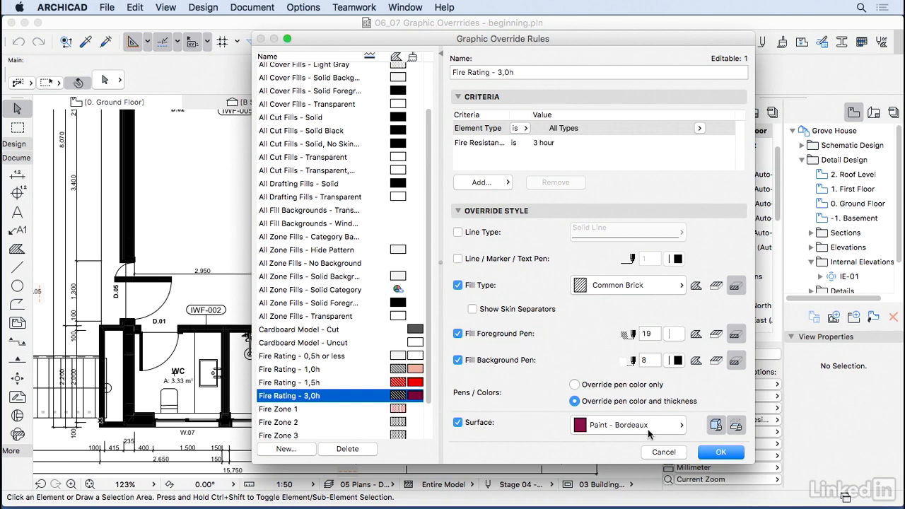
mouse_move(649, 444)
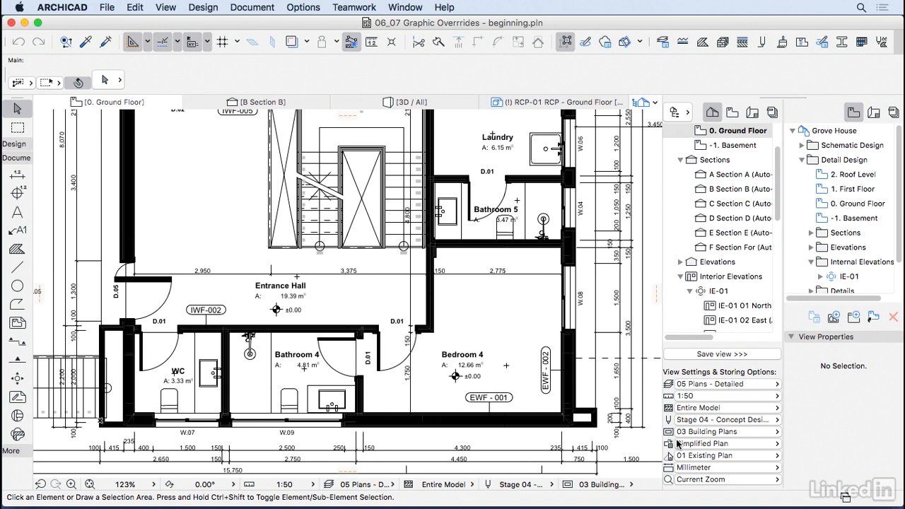
click(715, 443)
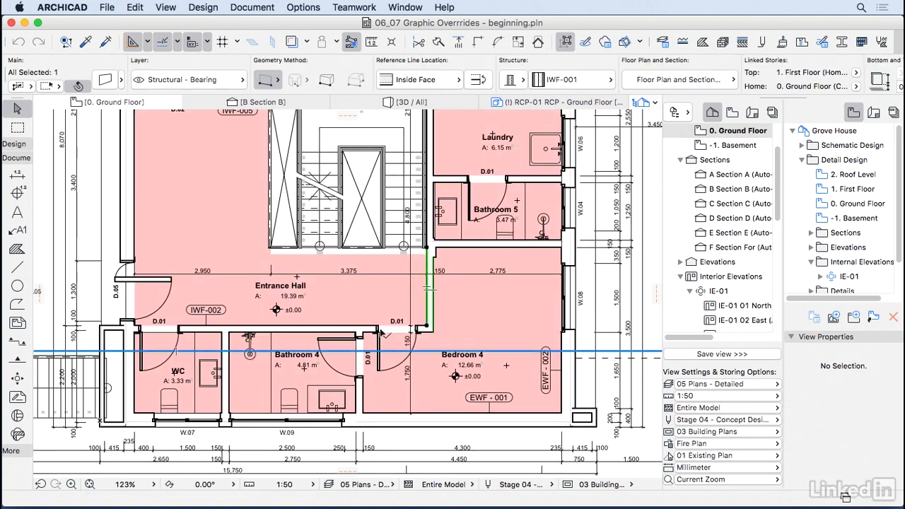
click(354, 327)
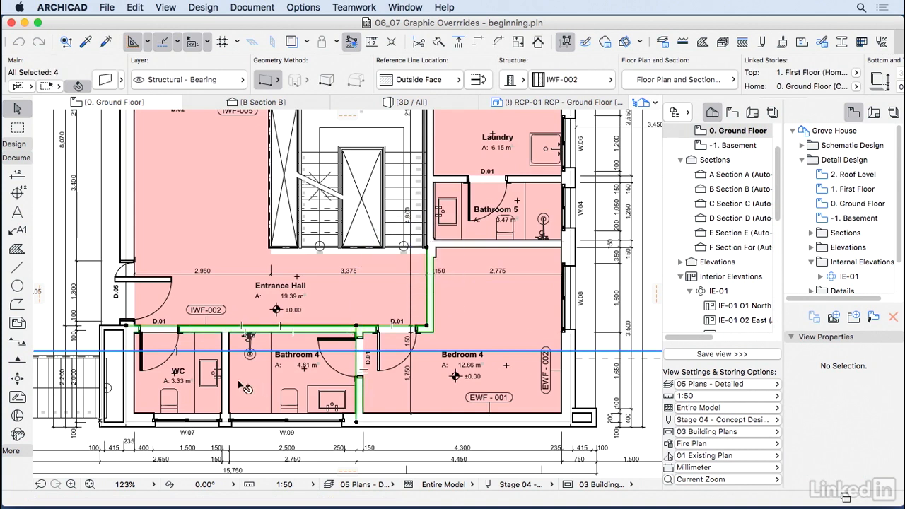
click(179, 381)
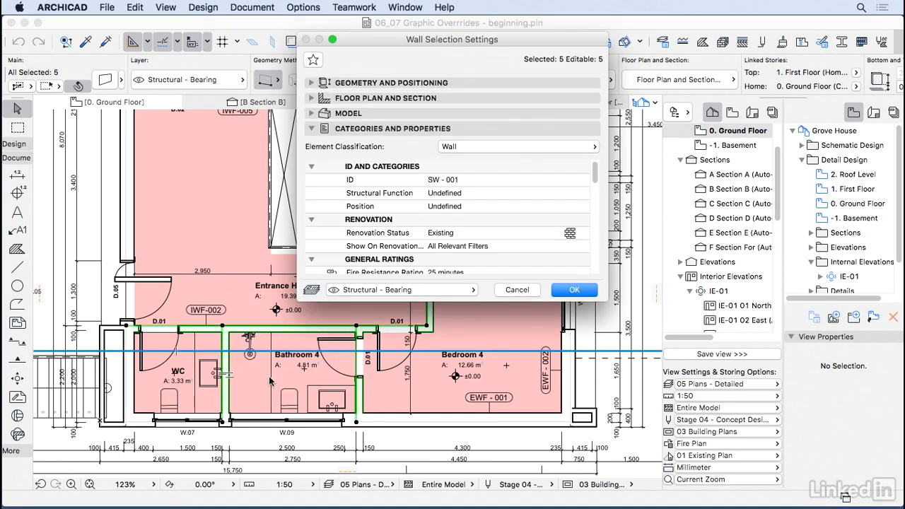
scroll(down, 3)
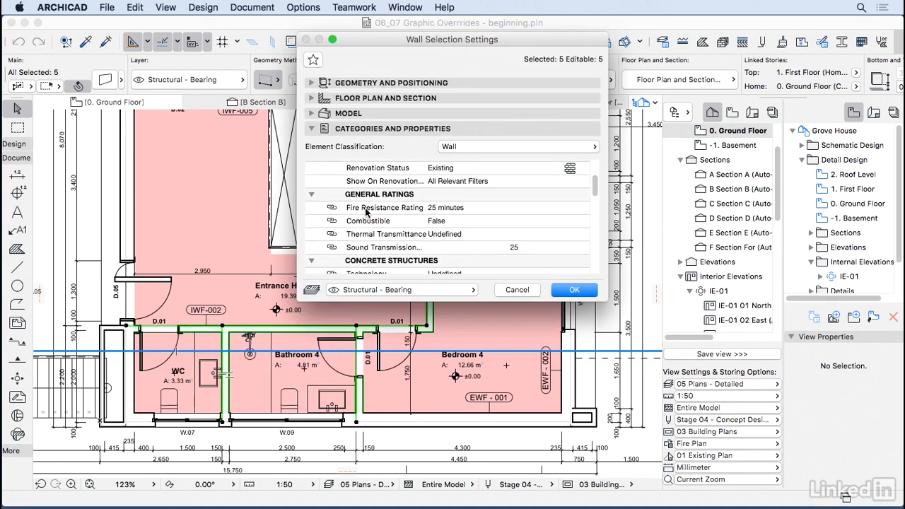
click(584, 207)
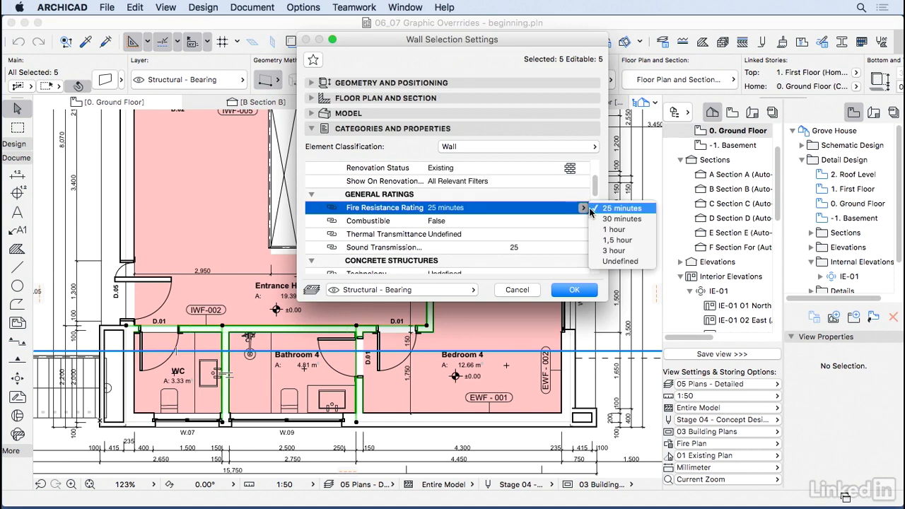
click(615, 240)
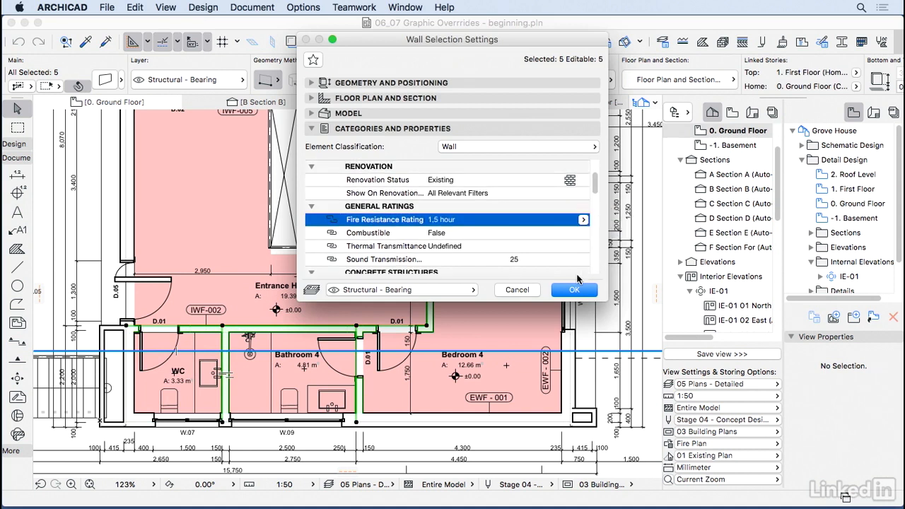
click(574, 290)
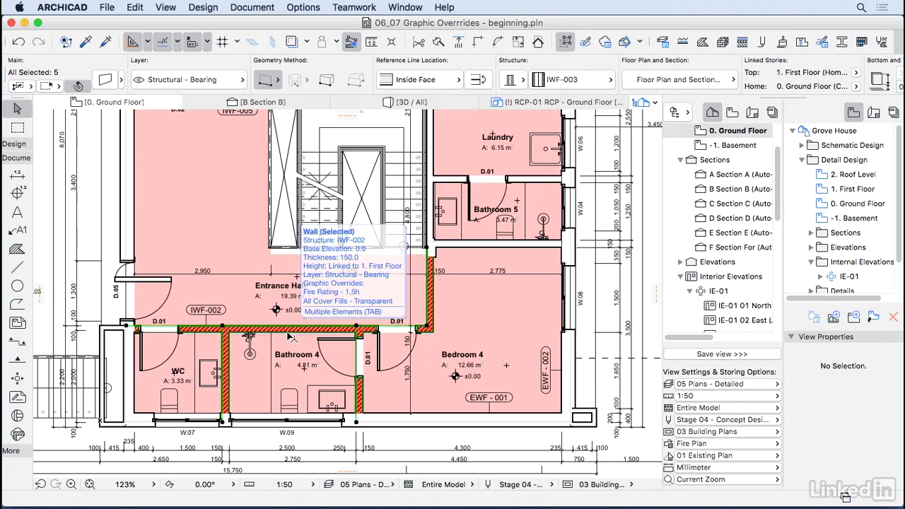
click(397, 424)
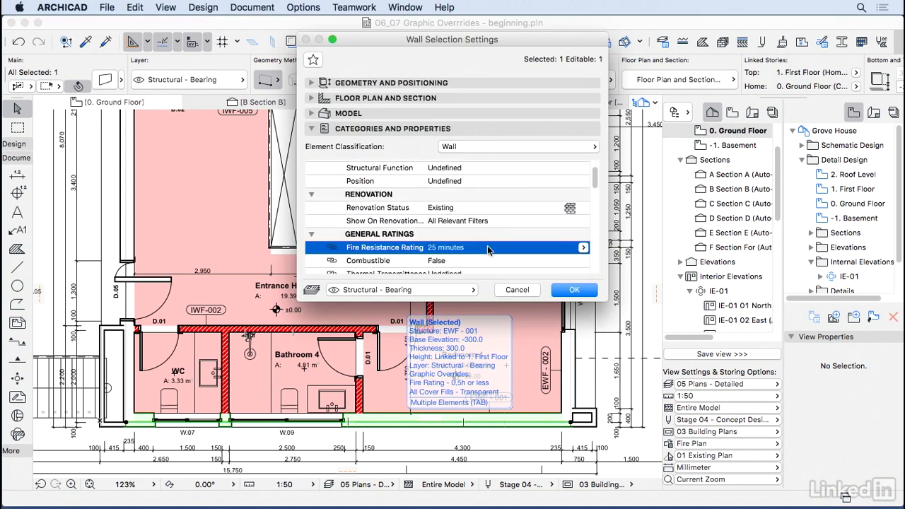
click(583, 248)
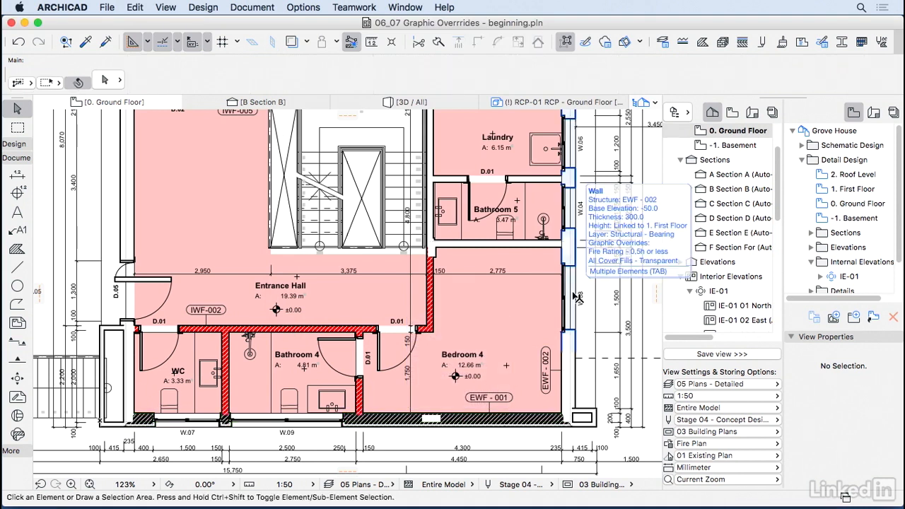
click(721, 443)
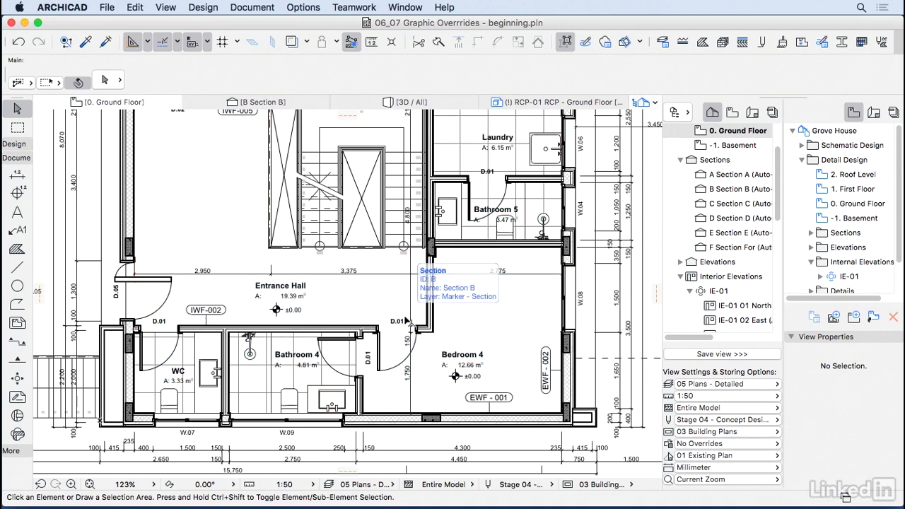
Create a new override combination named 'Zone Colors'
click(252, 7)
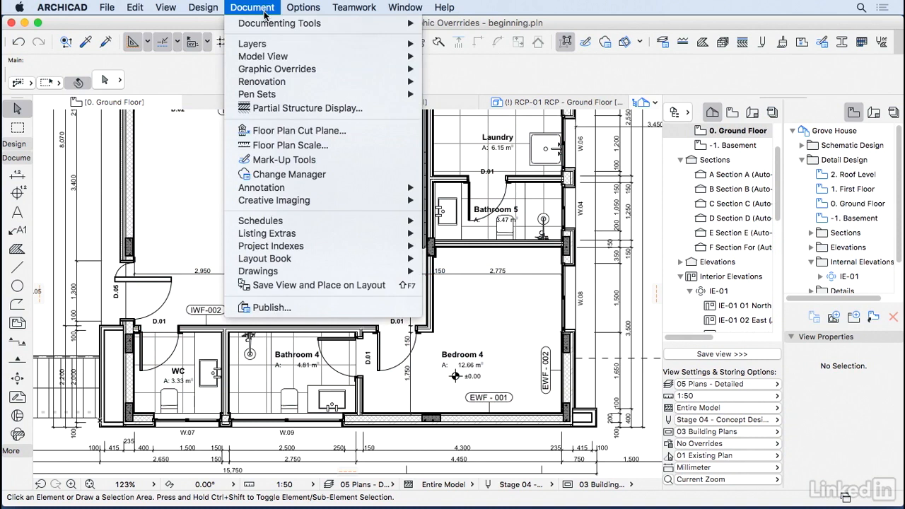
mouse_move(276, 68)
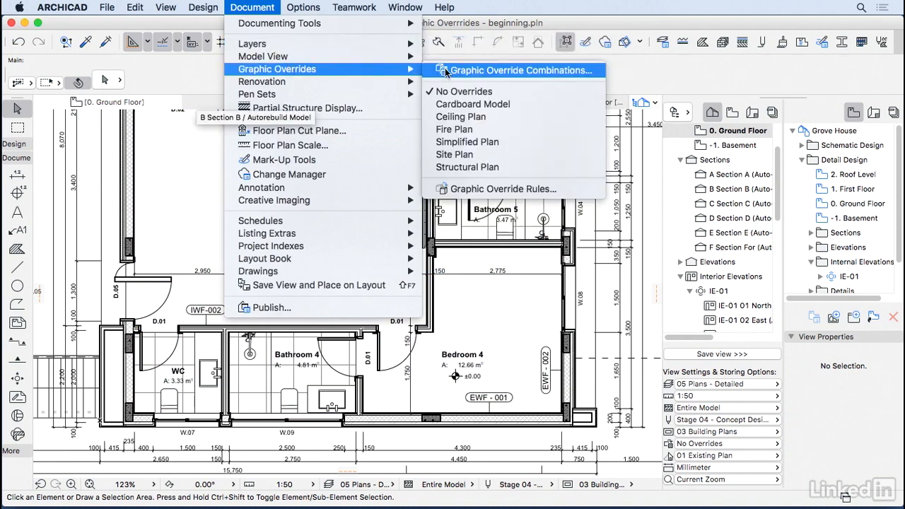
click(519, 70)
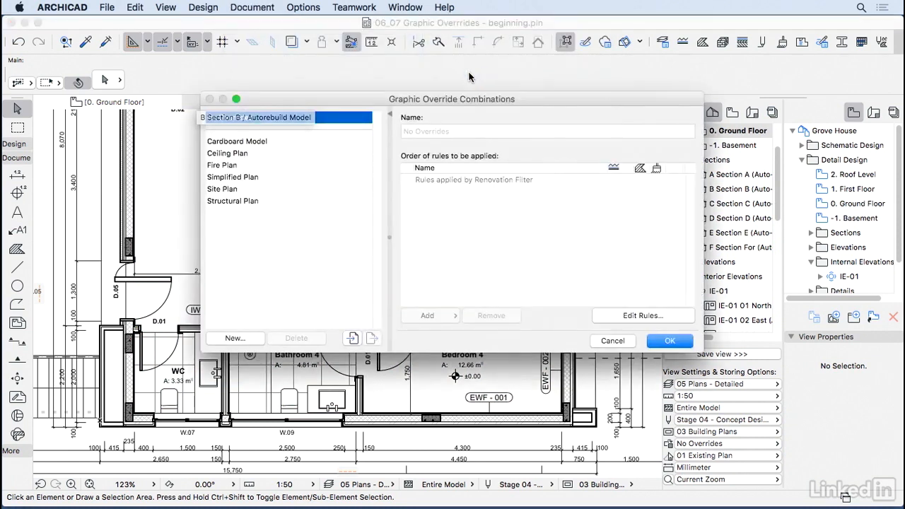
click(234, 338)
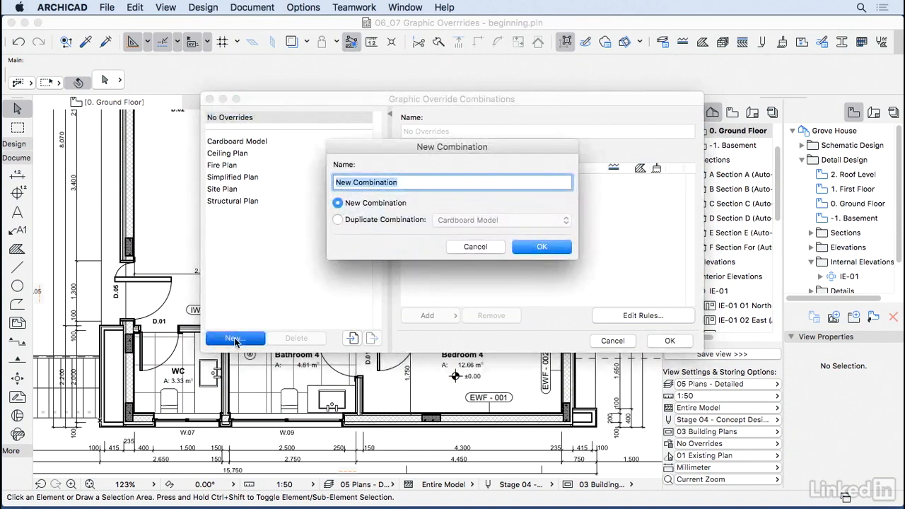
text(Zone C)
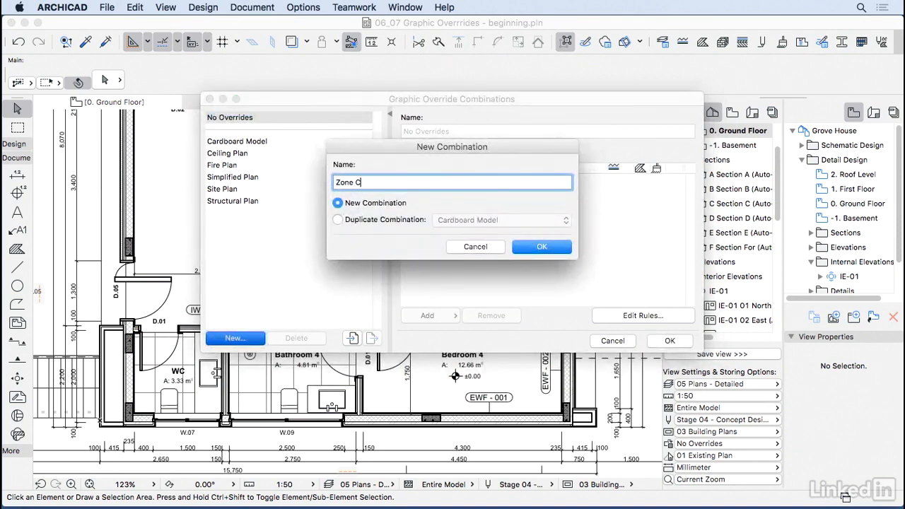
click(541, 246)
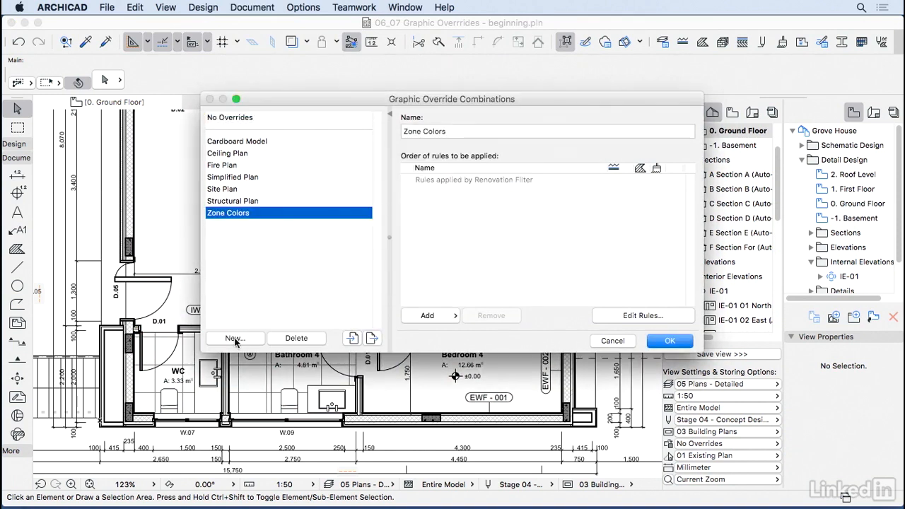
Add the All Cover Fills - Transparent and All Cut Fills - Solid Black rules
click(427, 315)
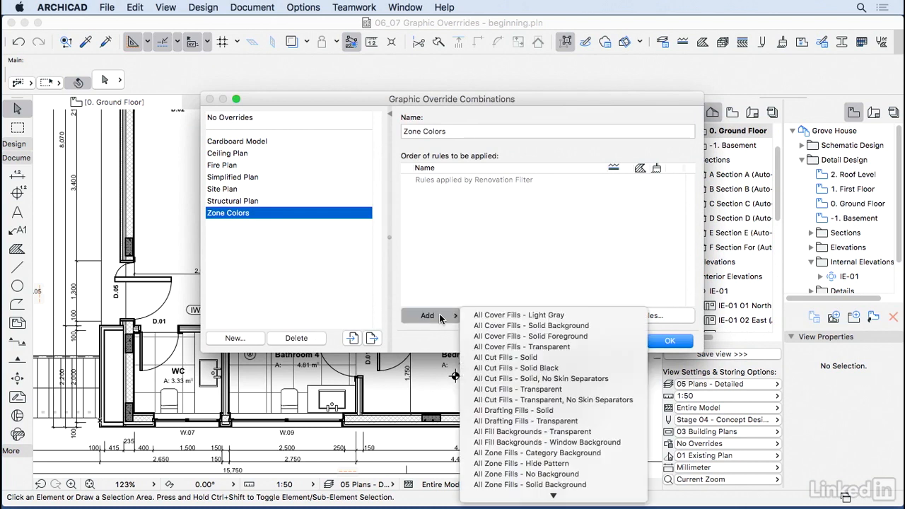
click(521, 347)
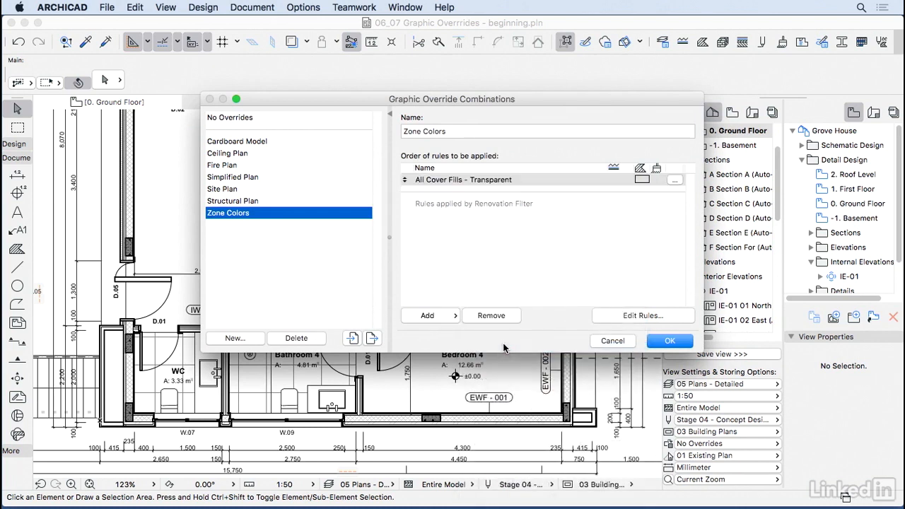
click(426, 315)
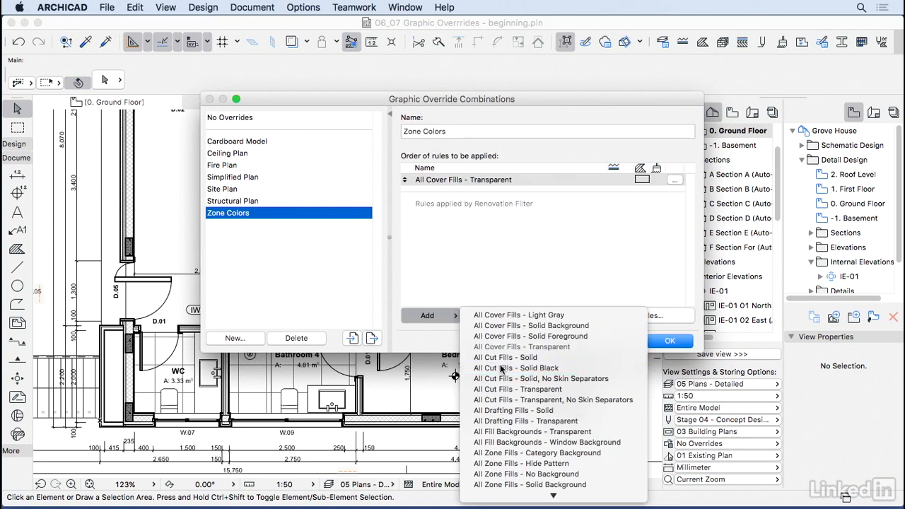
click(517, 367)
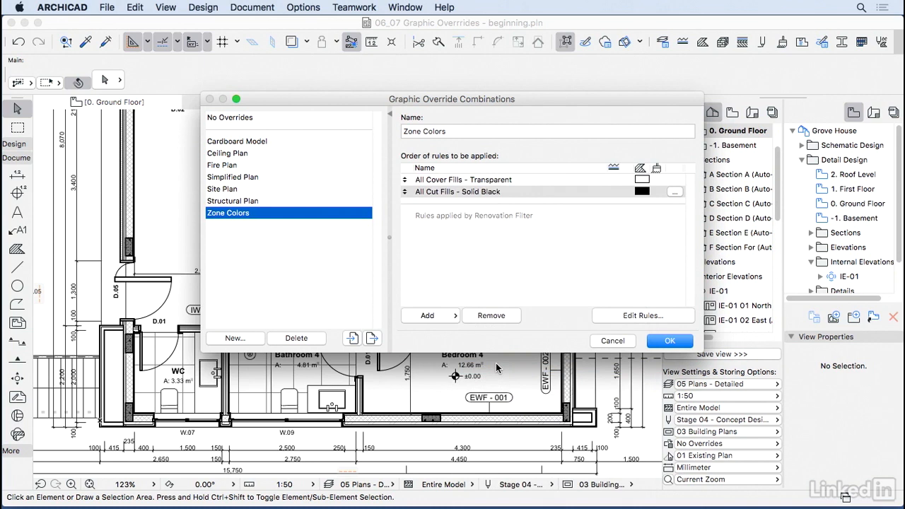
mouse_move(624, 319)
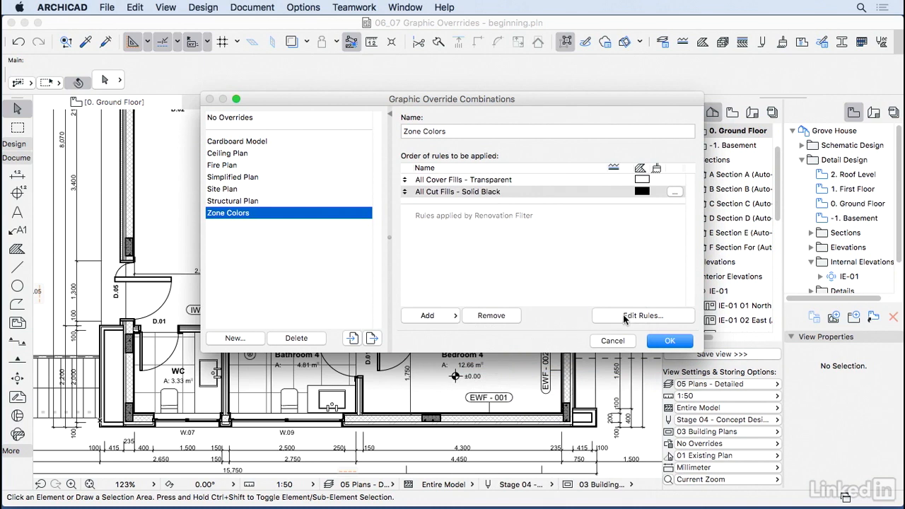
Create a new override rule named 'All Zone Fill - Bedrooms'
click(642, 315)
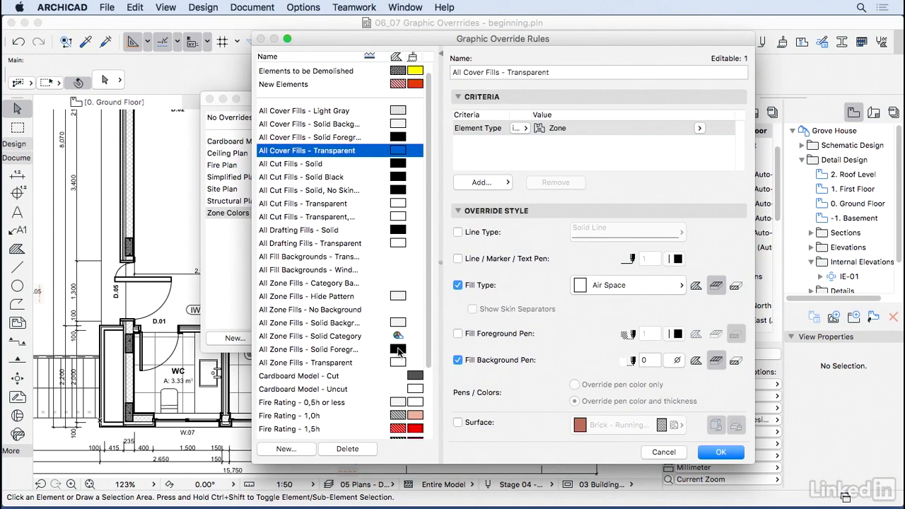
click(286, 449)
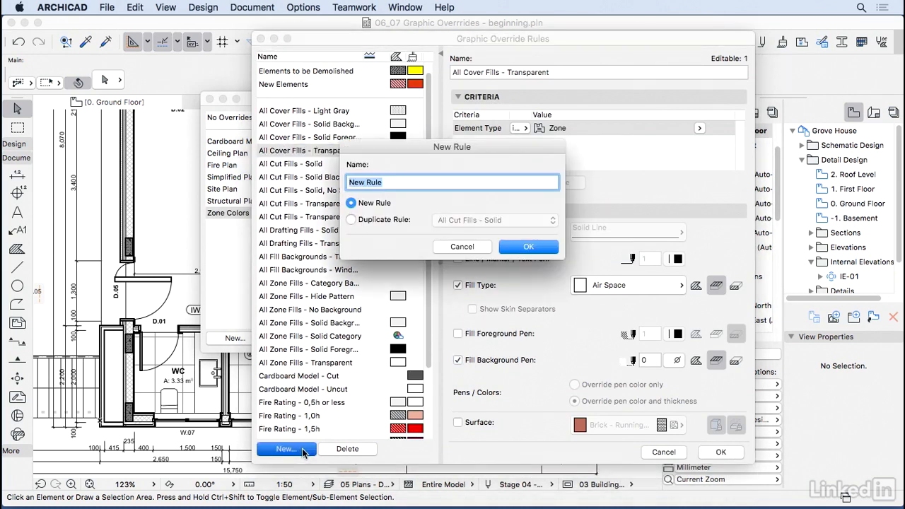
text(All Zone Fill)
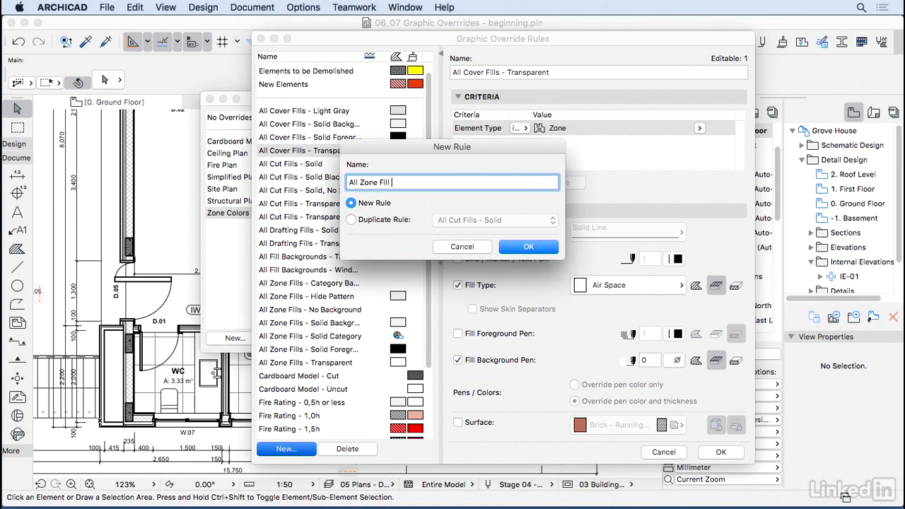
text(- Bedrooms)
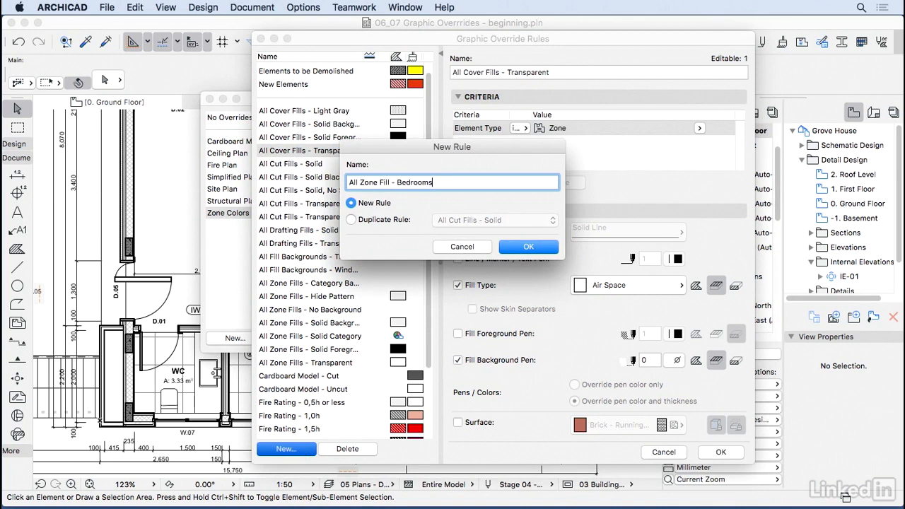
click(528, 246)
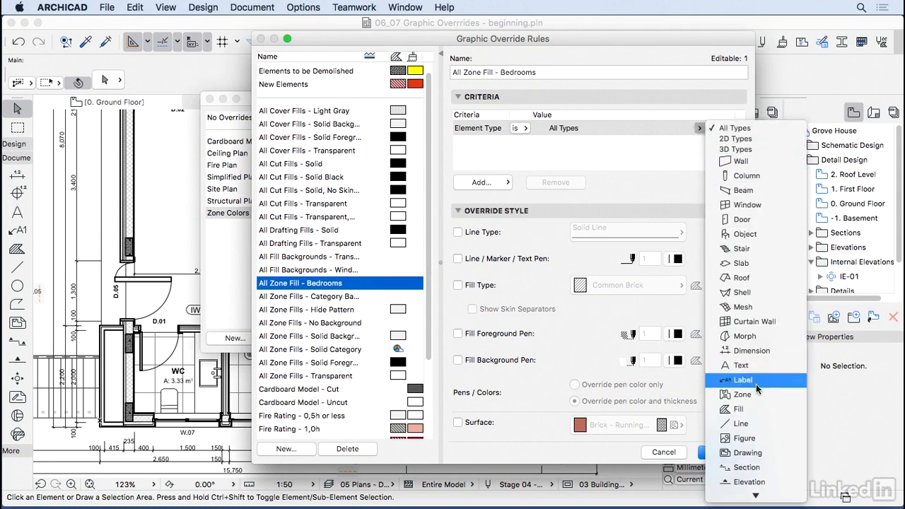
Target zones named 'Bedroom', enable the fill foreground pen override, and save the rule
click(742, 394)
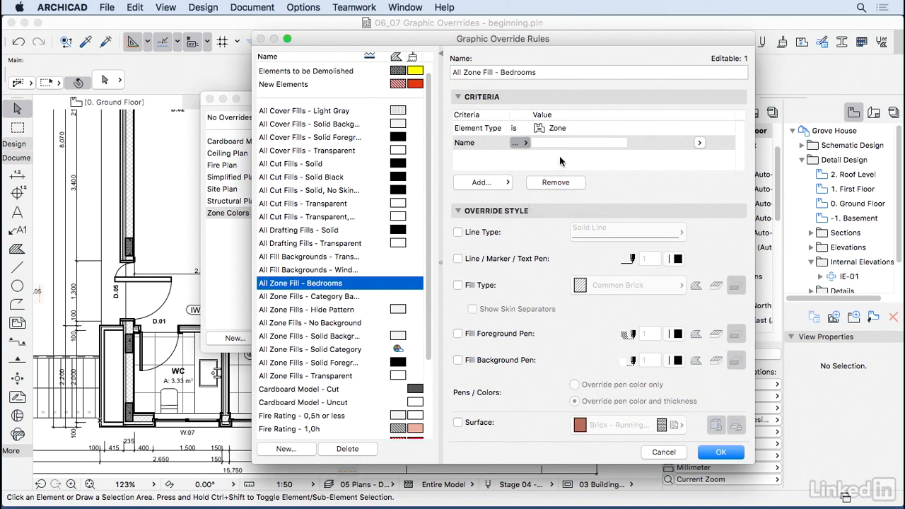
text(Bedroom)
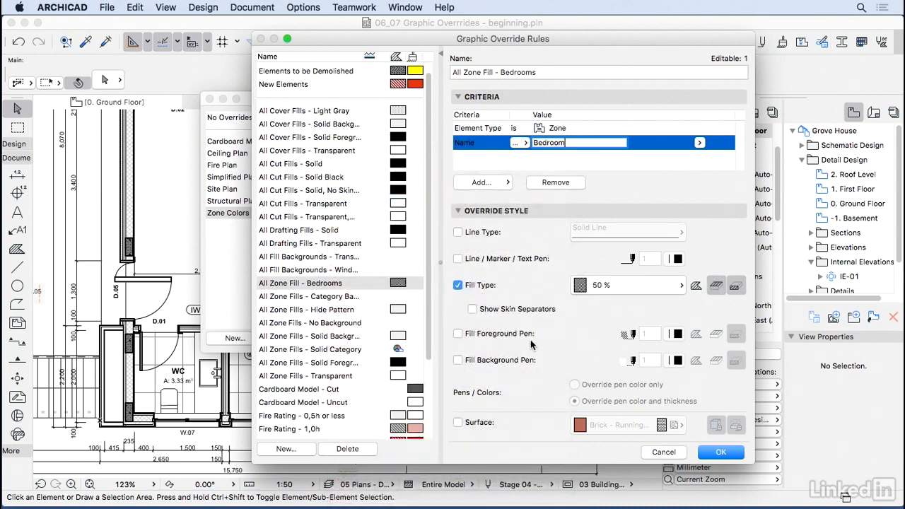
click(457, 333)
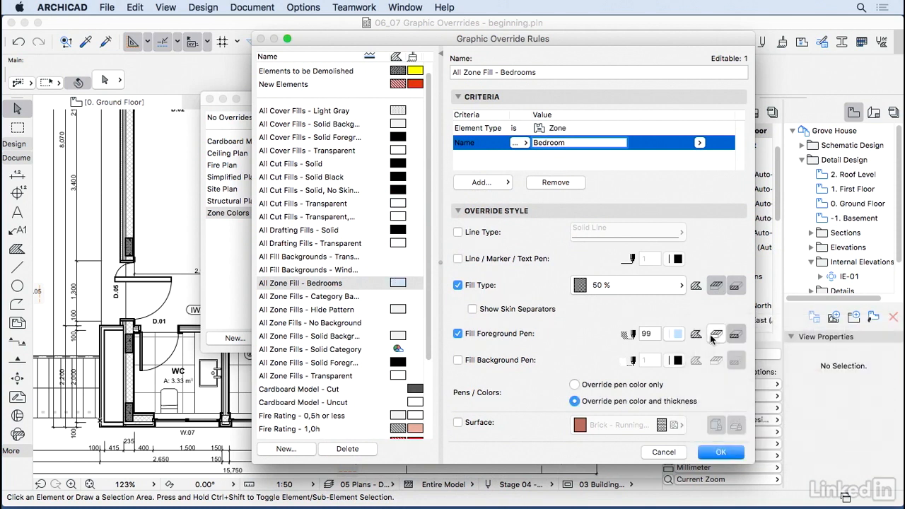
click(457, 360)
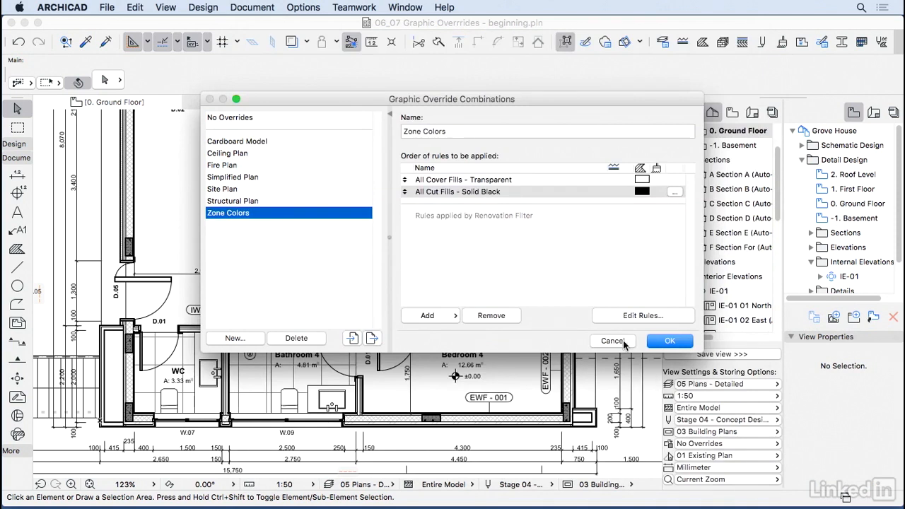
Add All Zone Fill - Bedrooms to Zone Colors and accept the combination
click(427, 315)
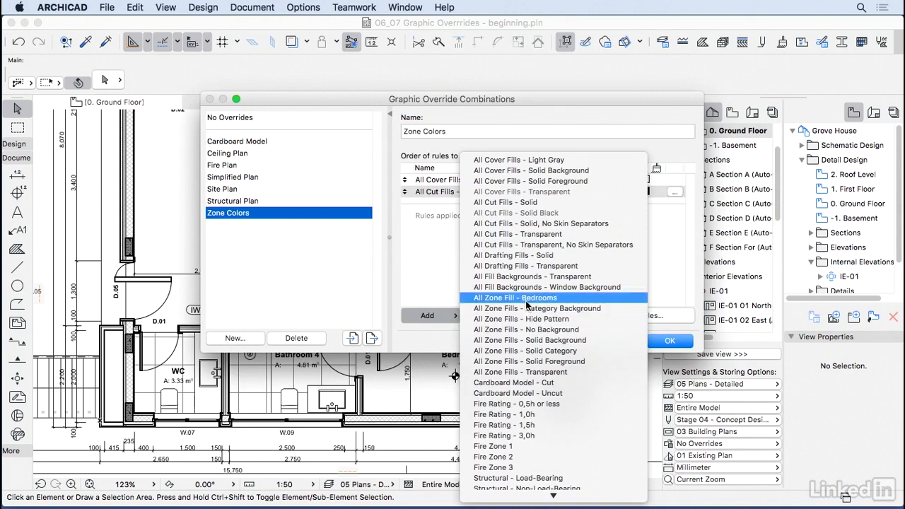
click(516, 297)
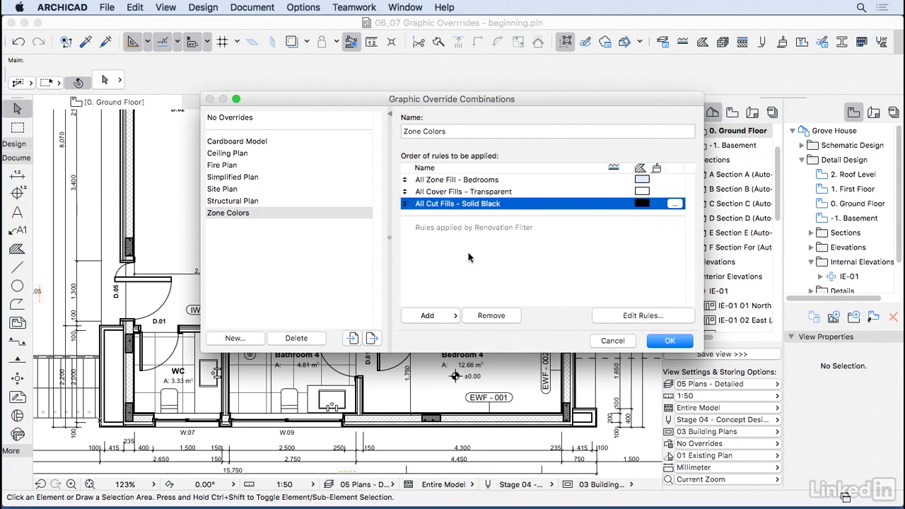
click(668, 340)
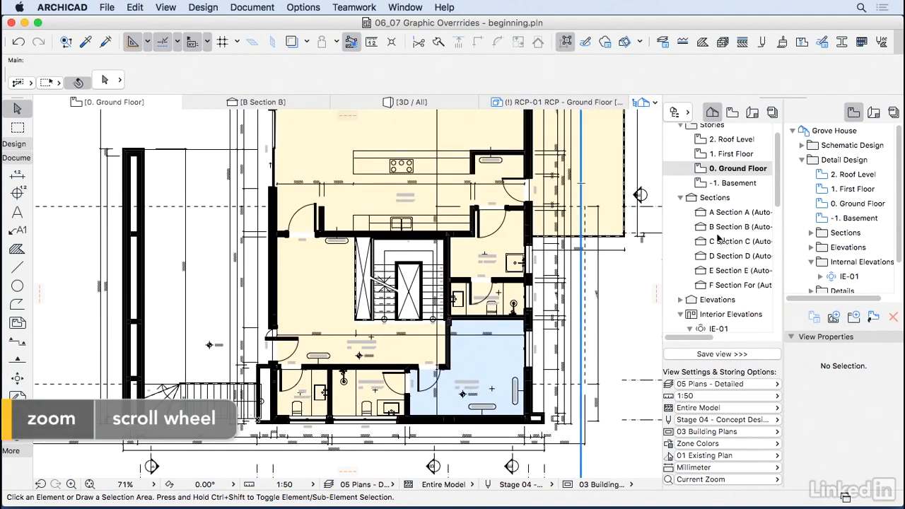
Switch to the 1. First Floor plan to see bedrooms tinted blue
click(733, 153)
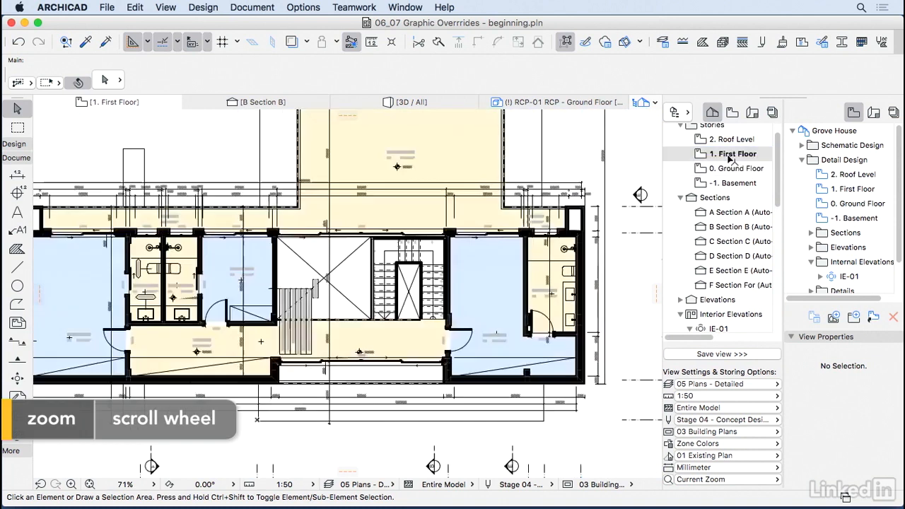